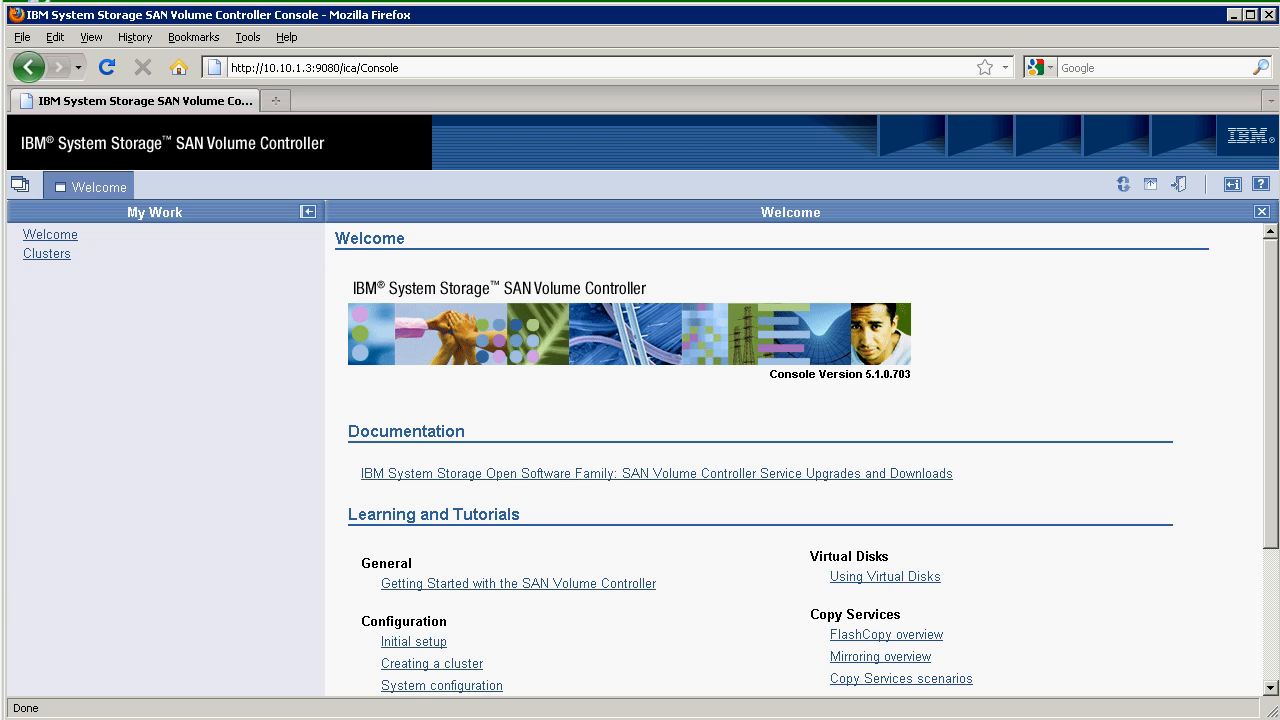
# Show the Clusters list from My Work and select the SHOW_SVC cluster
pyautogui.click(46, 253)
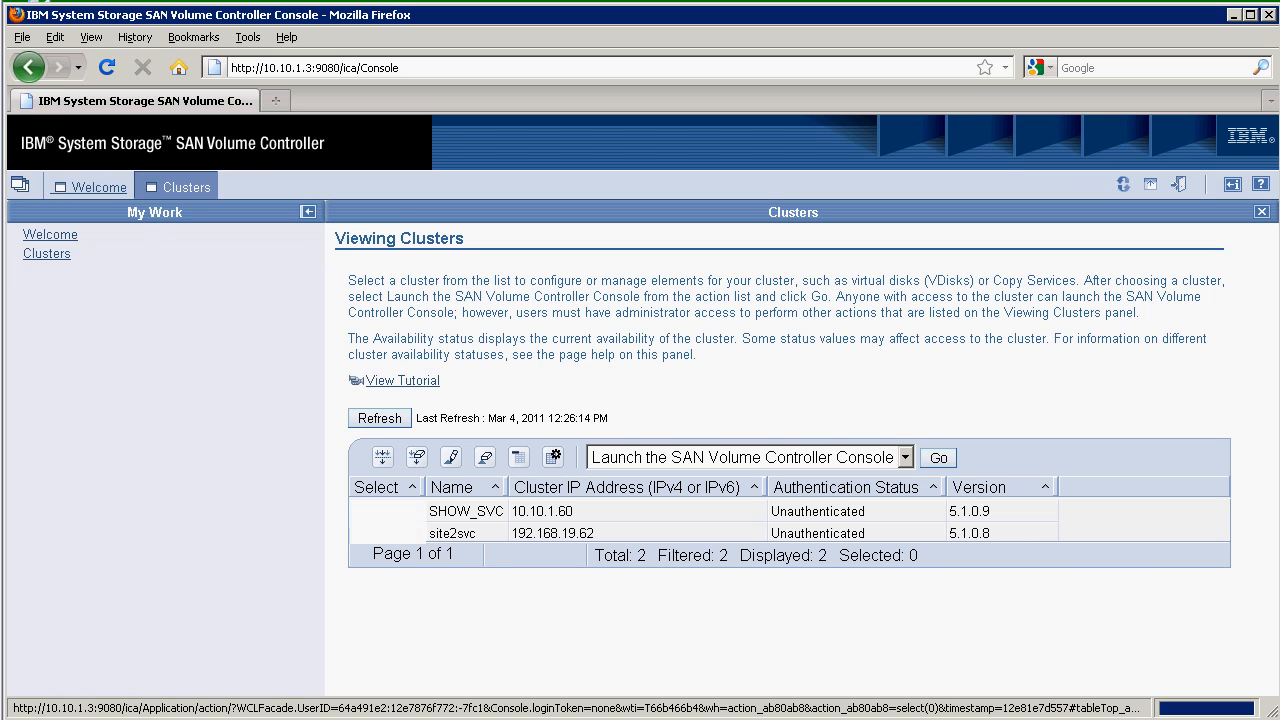
pyautogui.click(387, 511)
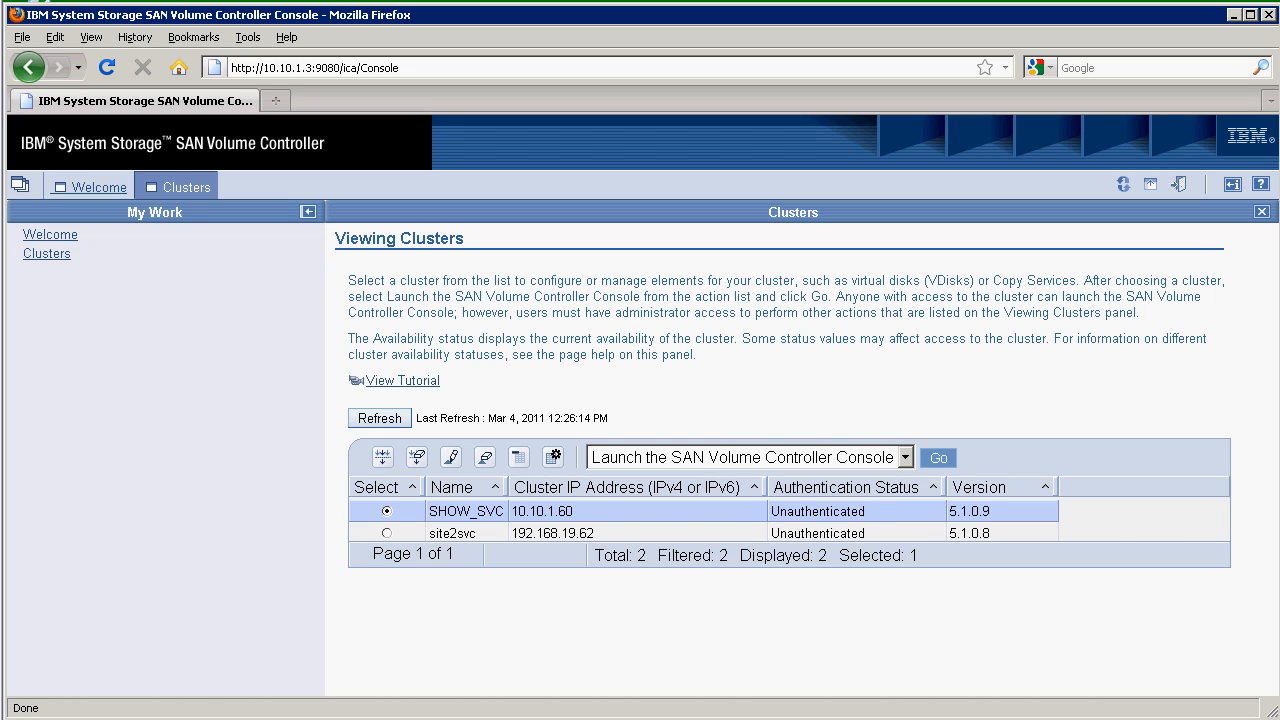
# Launch the SHOW_SVC console and sign on to 10.10.1.60 as user dominic
pyautogui.click(936, 457)
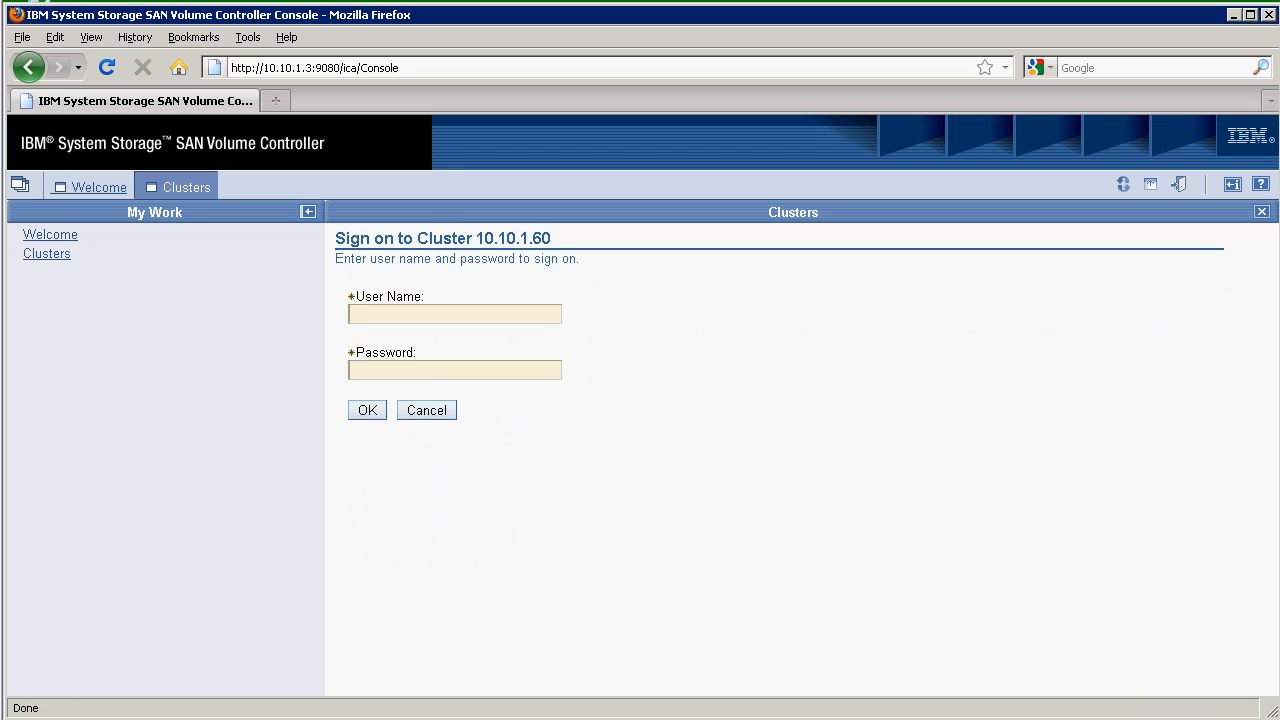
pyautogui.write('dominic')
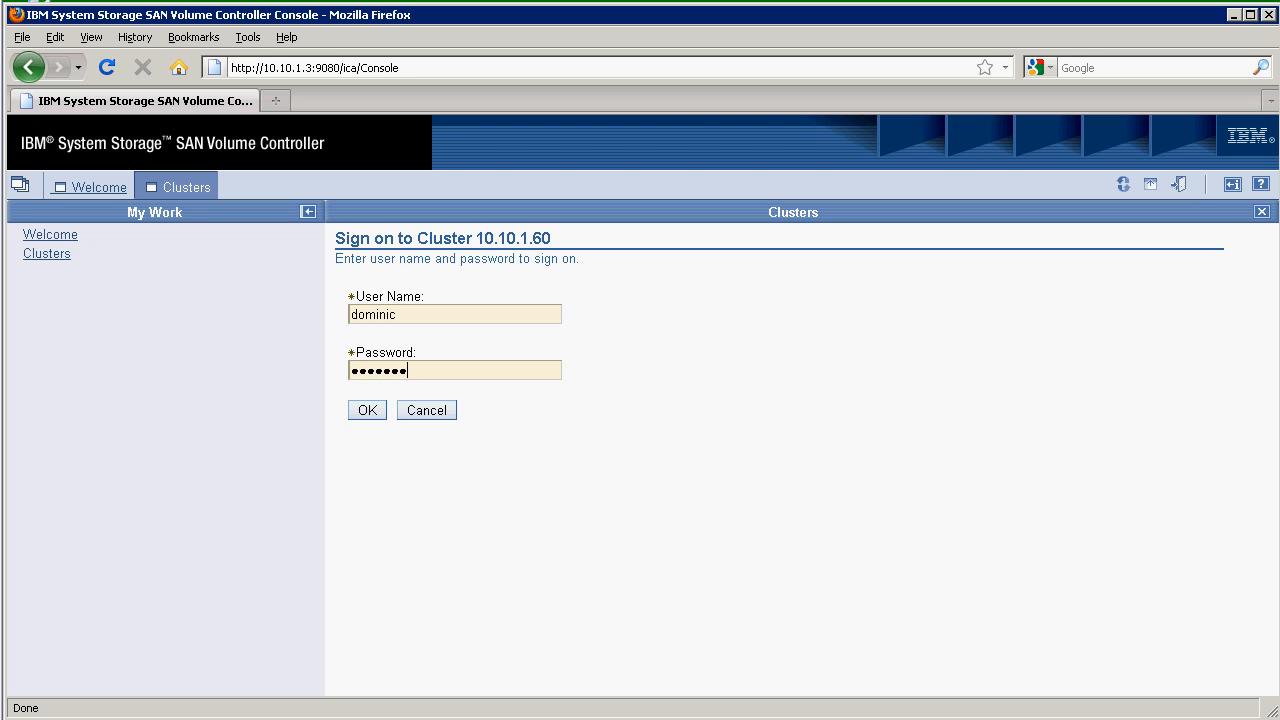
pyautogui.click(366, 410)
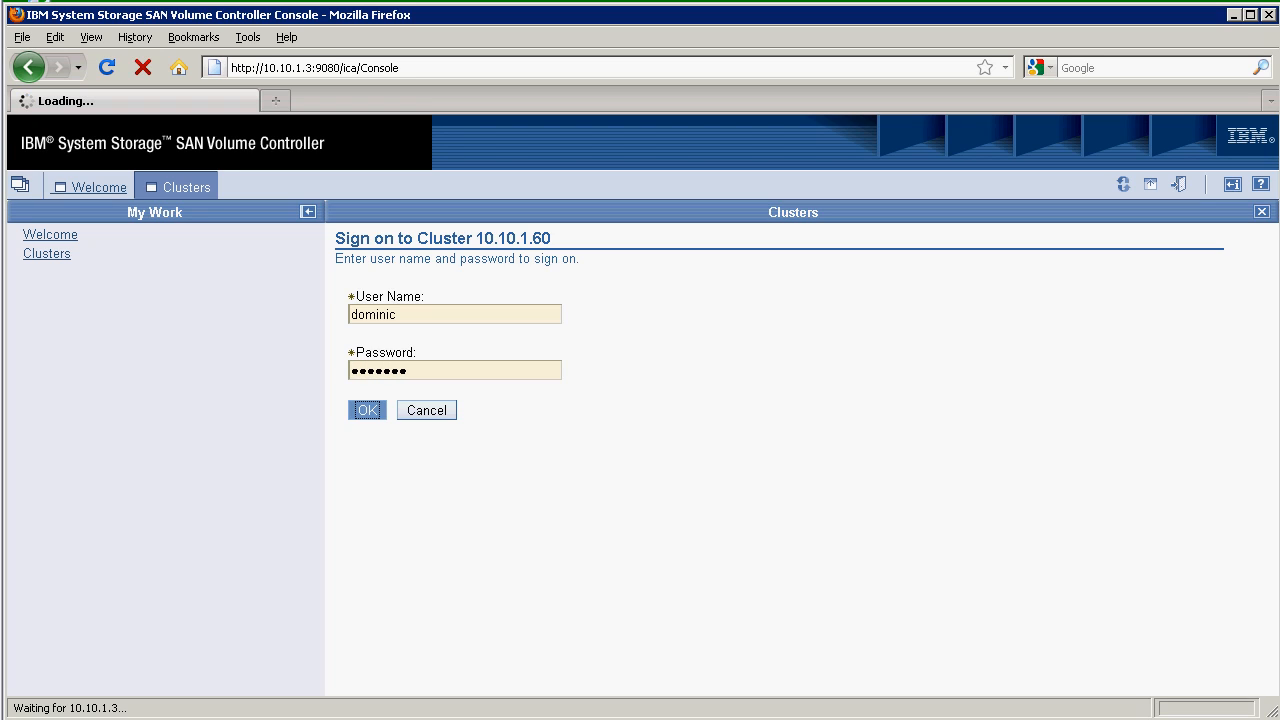
pyautogui.click(367, 410)
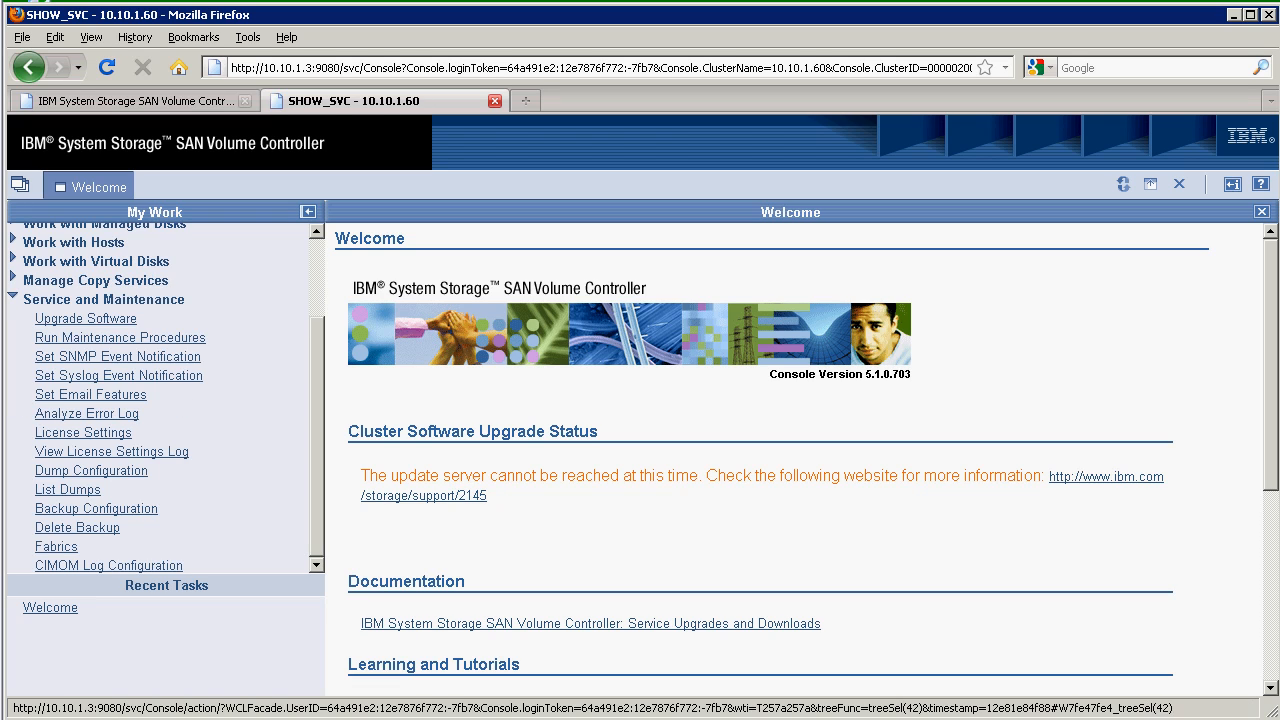
# Upload the IBM2145_INSTALL_upgradetest_5.9 file (32K) through Upgrade Software to SHOW_SVC
pyautogui.click(85, 318)
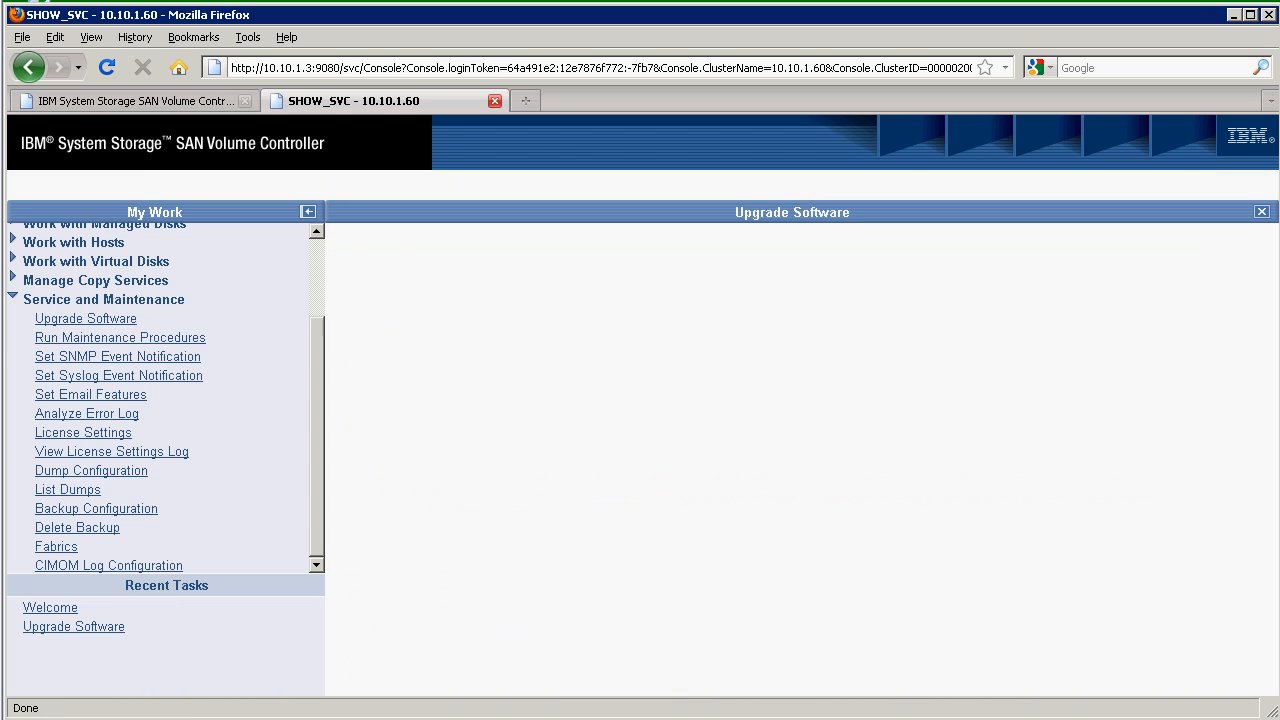
pyautogui.click(85, 318)
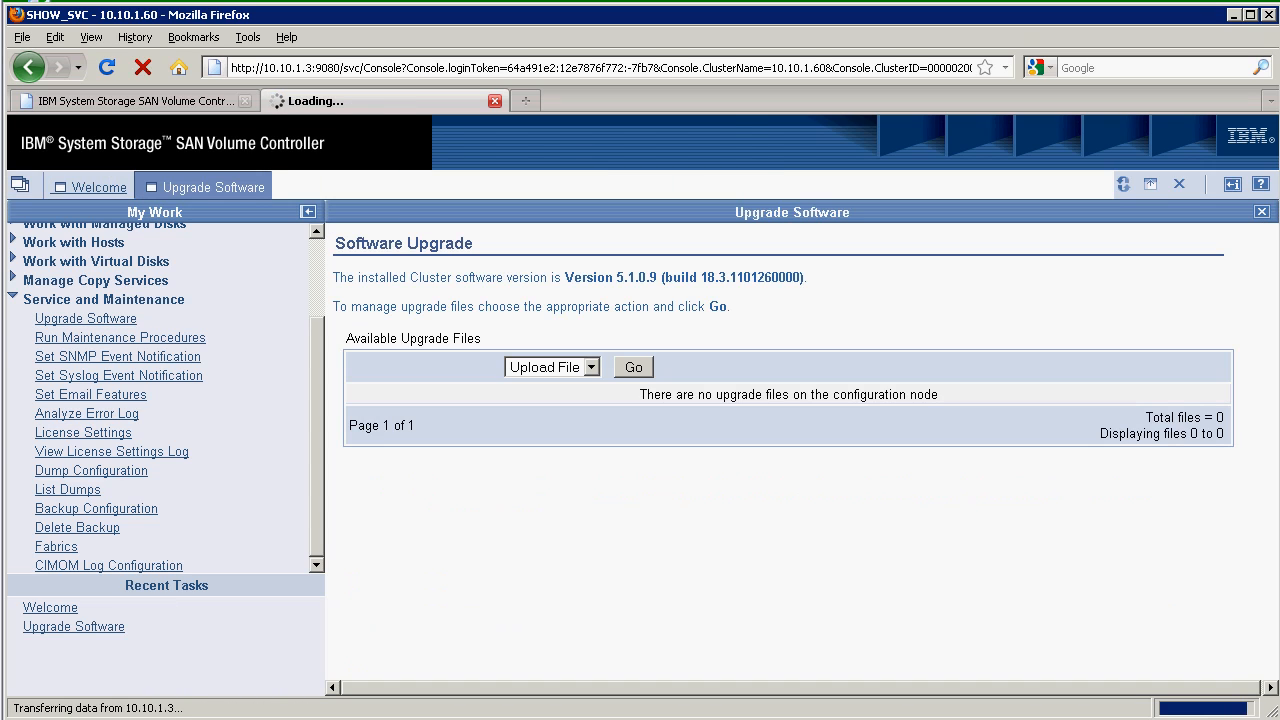
pyautogui.click(632, 366)
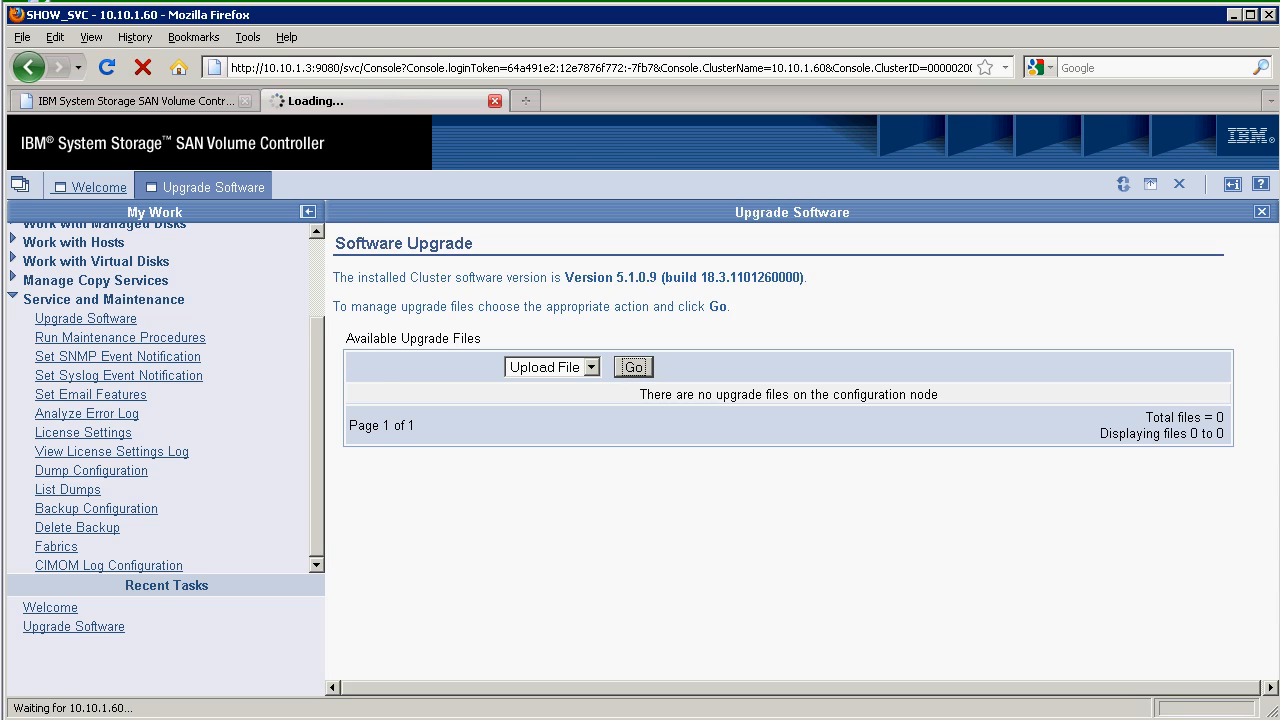
pyautogui.click(632, 366)
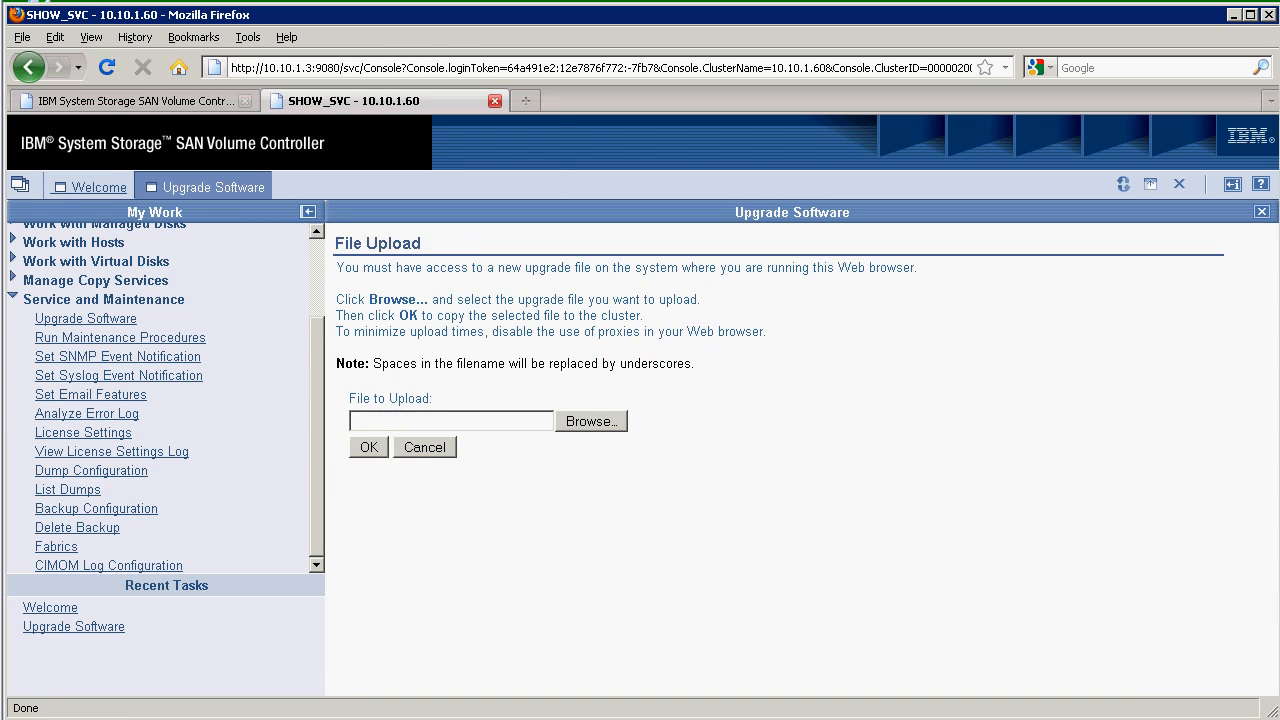
pyautogui.click(590, 420)
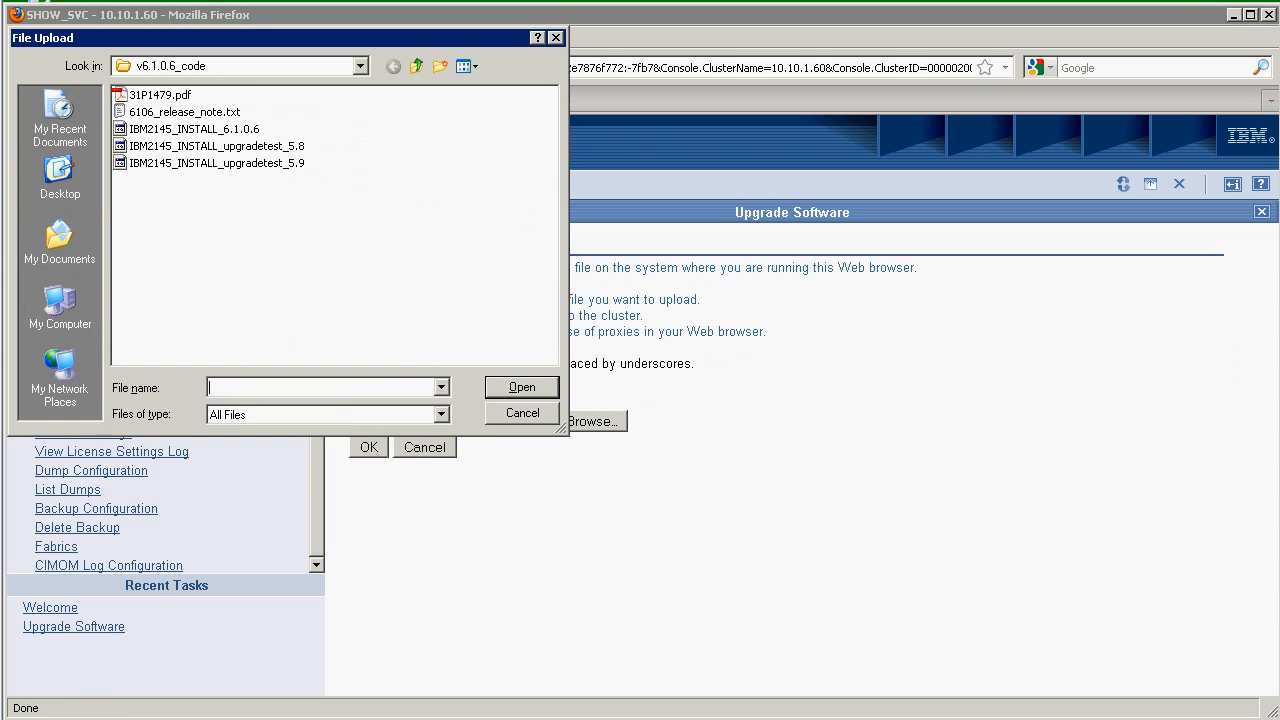
pyautogui.click(218, 162)
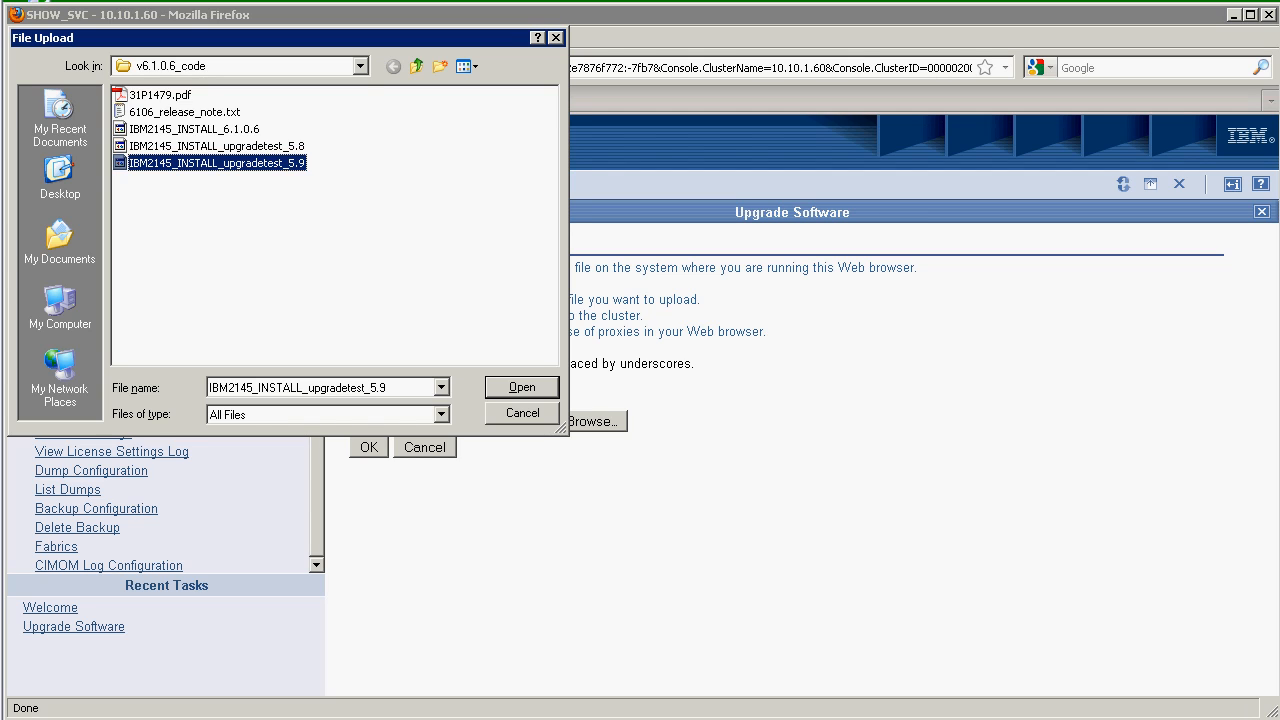
pyautogui.click(521, 387)
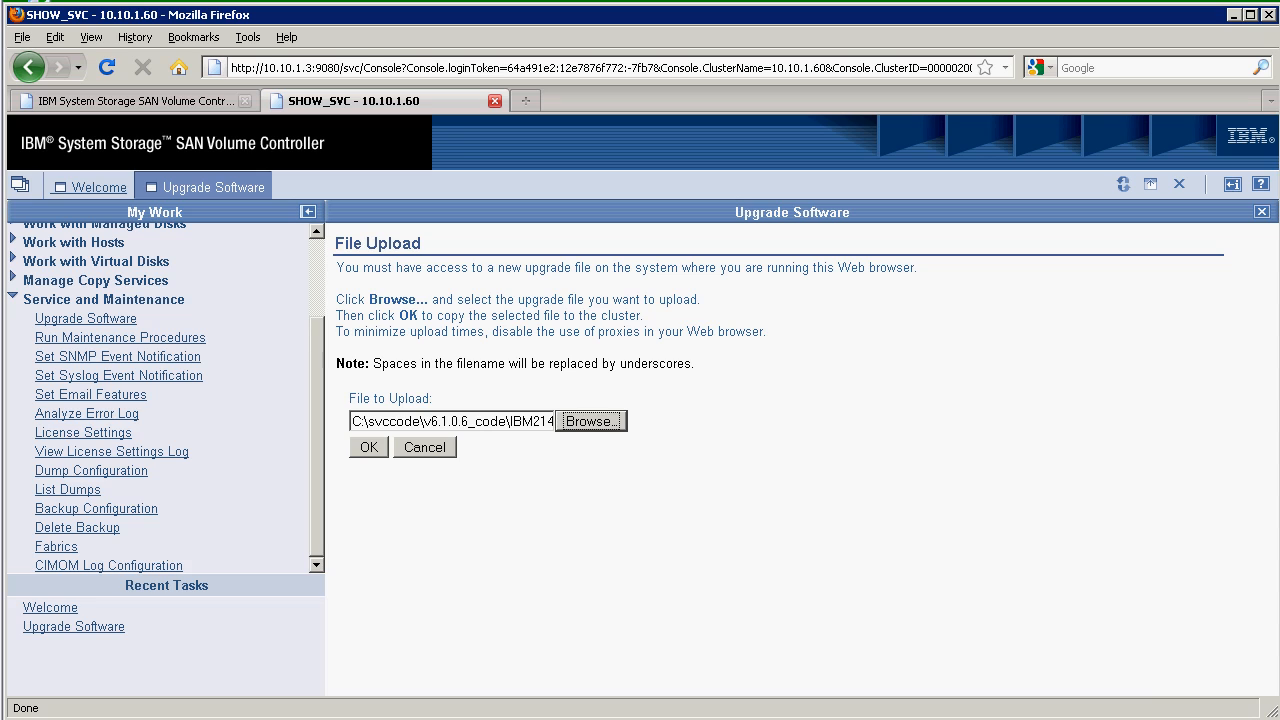
pyautogui.click(368, 447)
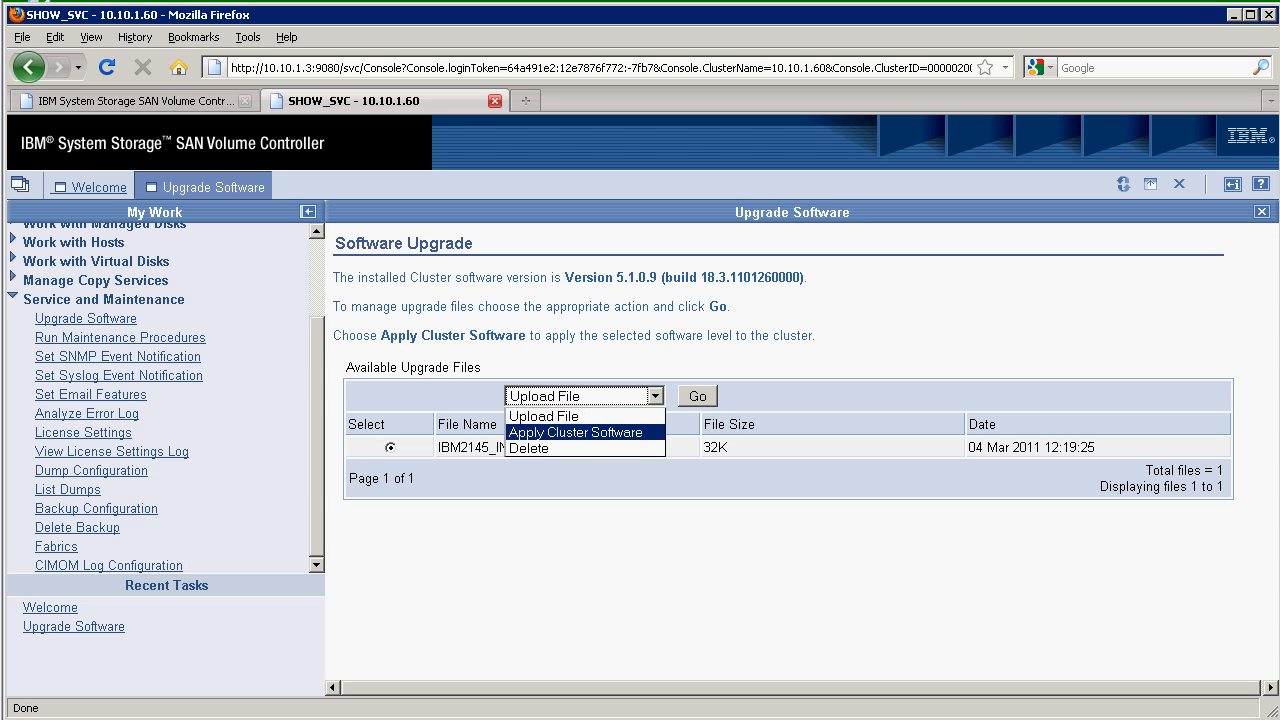
# Apply the upgradetest_5.9 package as cluster software and start the software upgrade
pyautogui.click(696, 396)
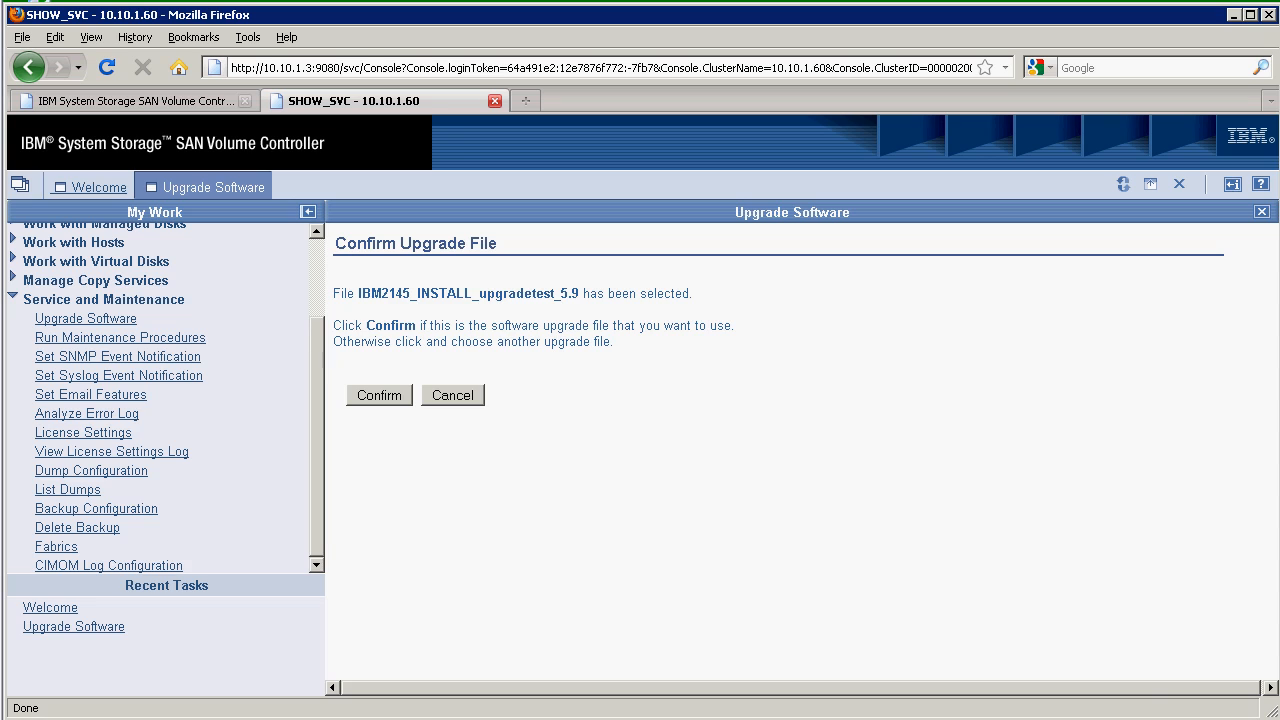
pyautogui.click(378, 395)
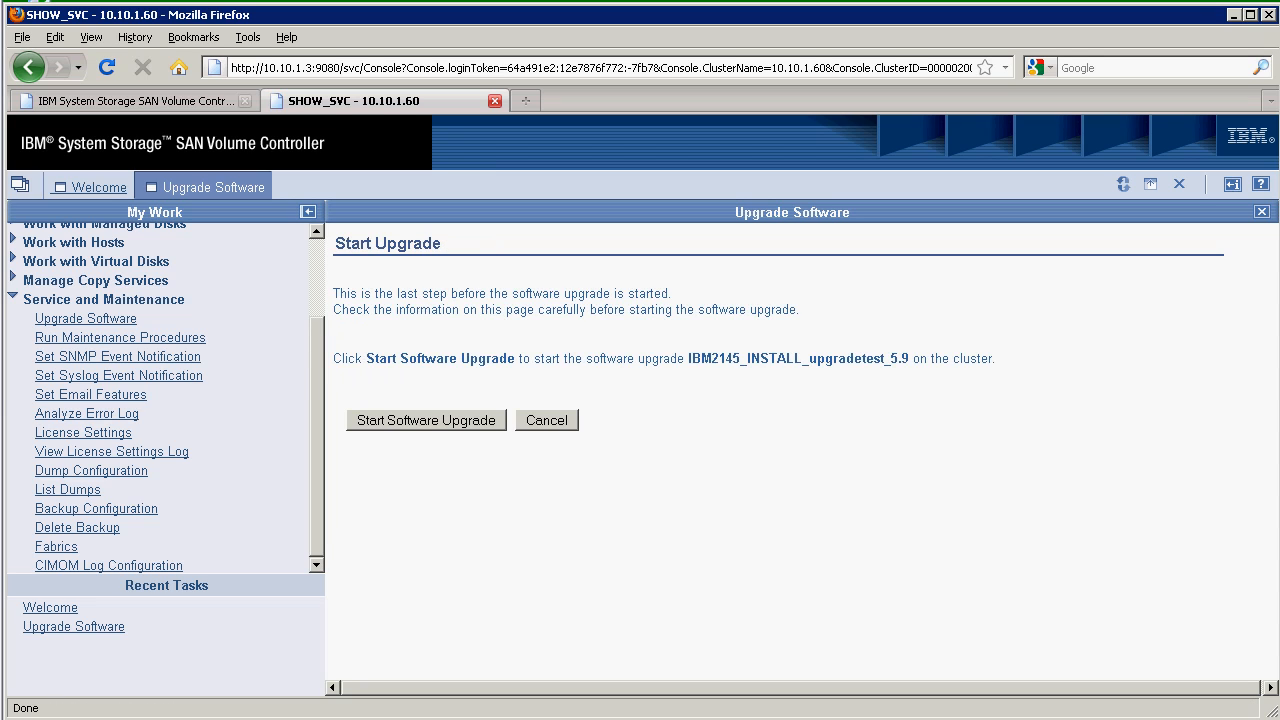
pyautogui.click(425, 419)
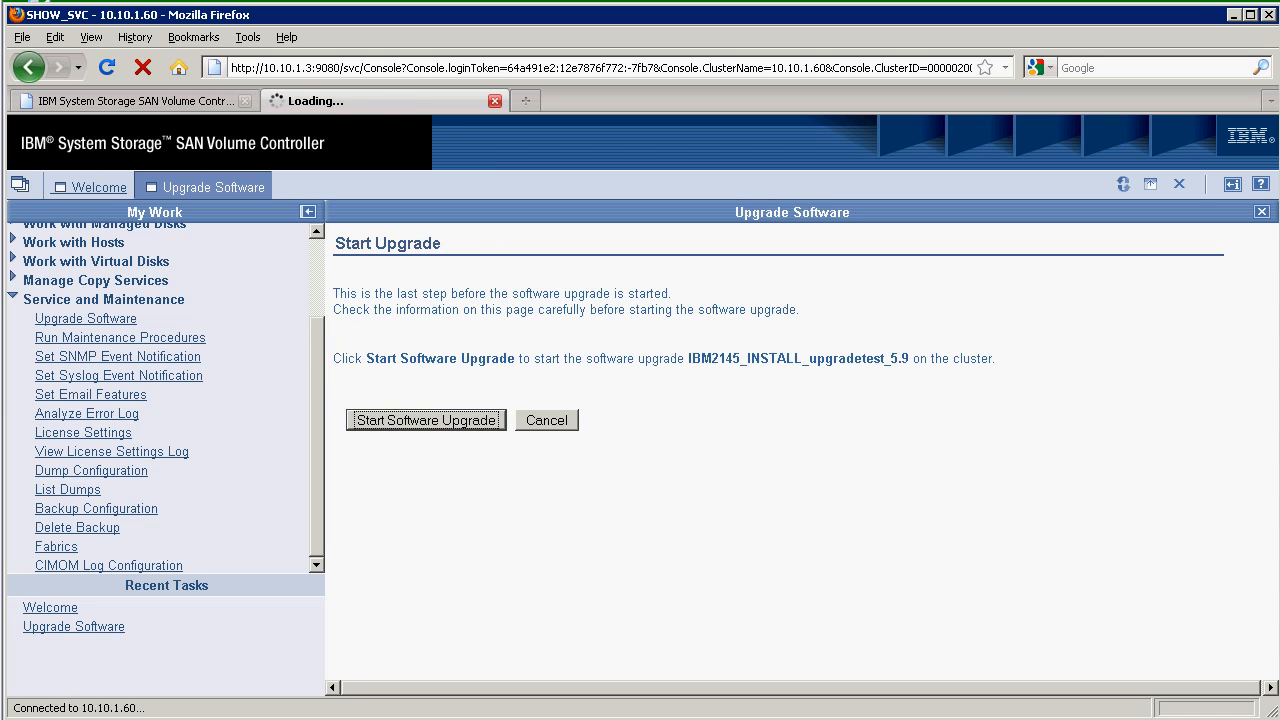
pyautogui.click(425, 419)
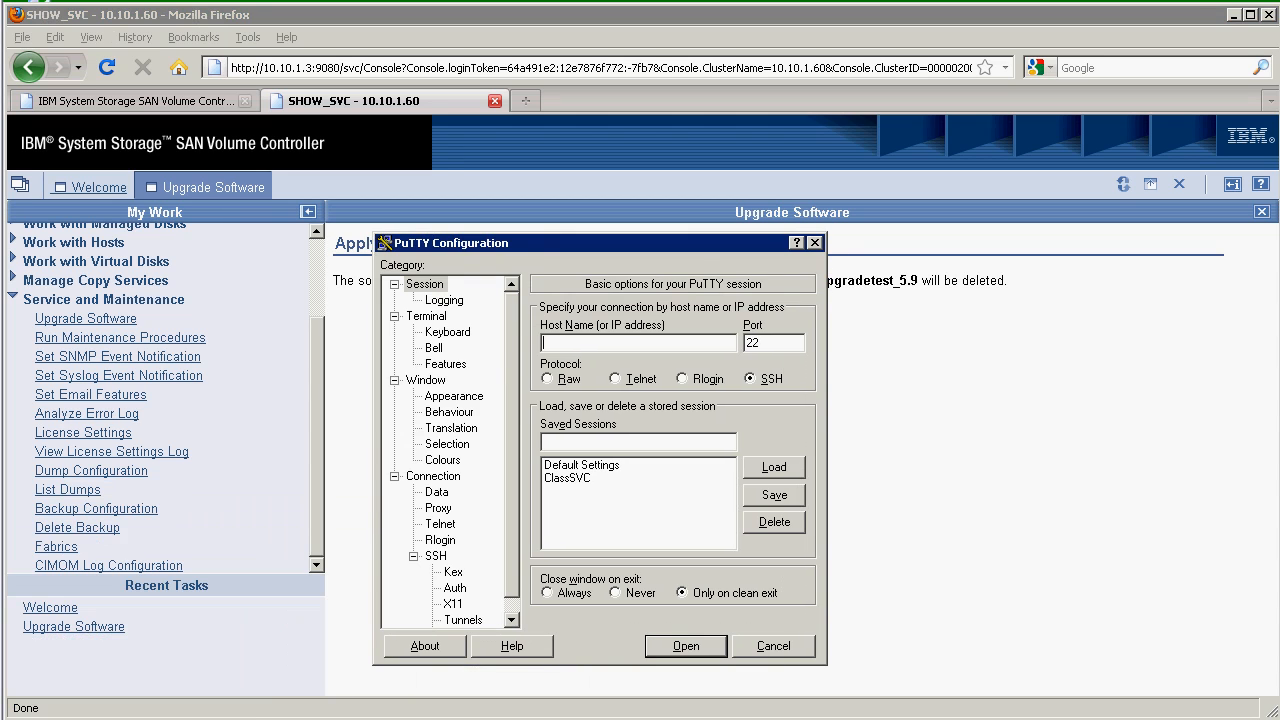
# Load the saved ClassSVC PuTTY session and connect to 10.10.1.60 over SSH
pyautogui.click(567, 478)
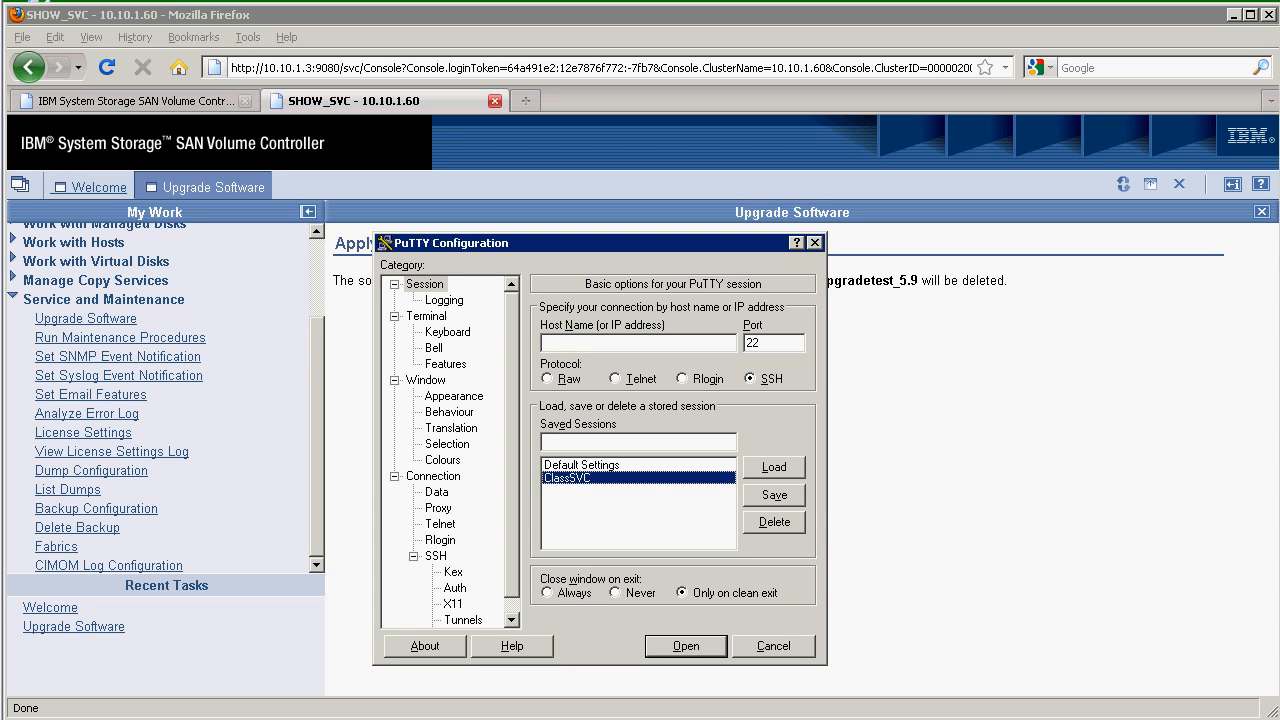
pyautogui.click(774, 466)
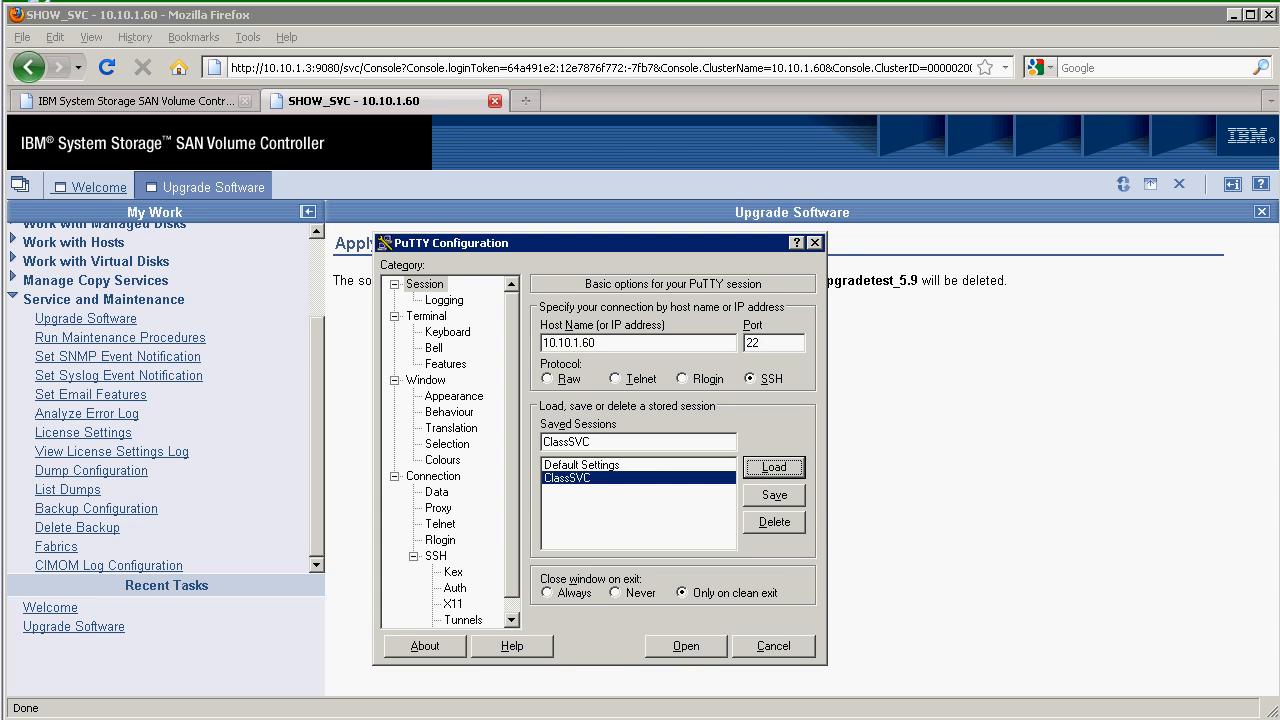
pyautogui.click(685, 645)
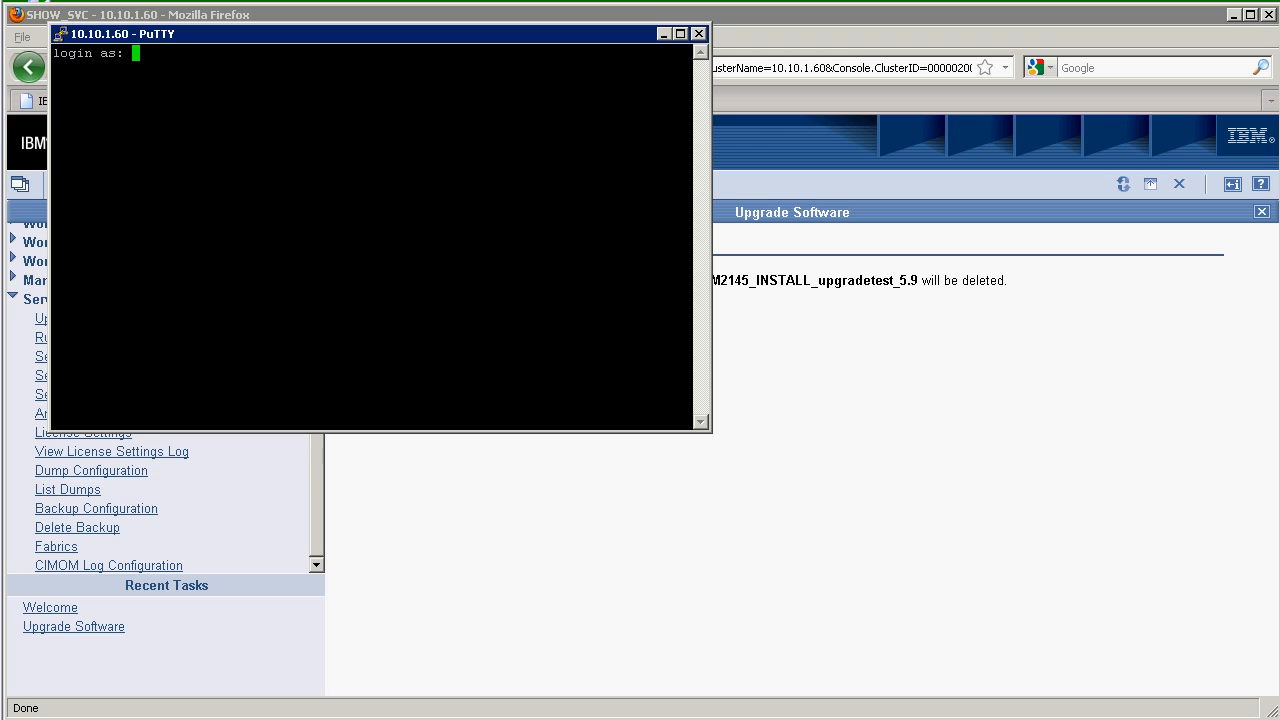
# Log in over SSH and run svcupgradetest, then svcupgradetest -v 6.1.0.6
pyautogui.write('admin')
pyautogui.write('svcupgr')
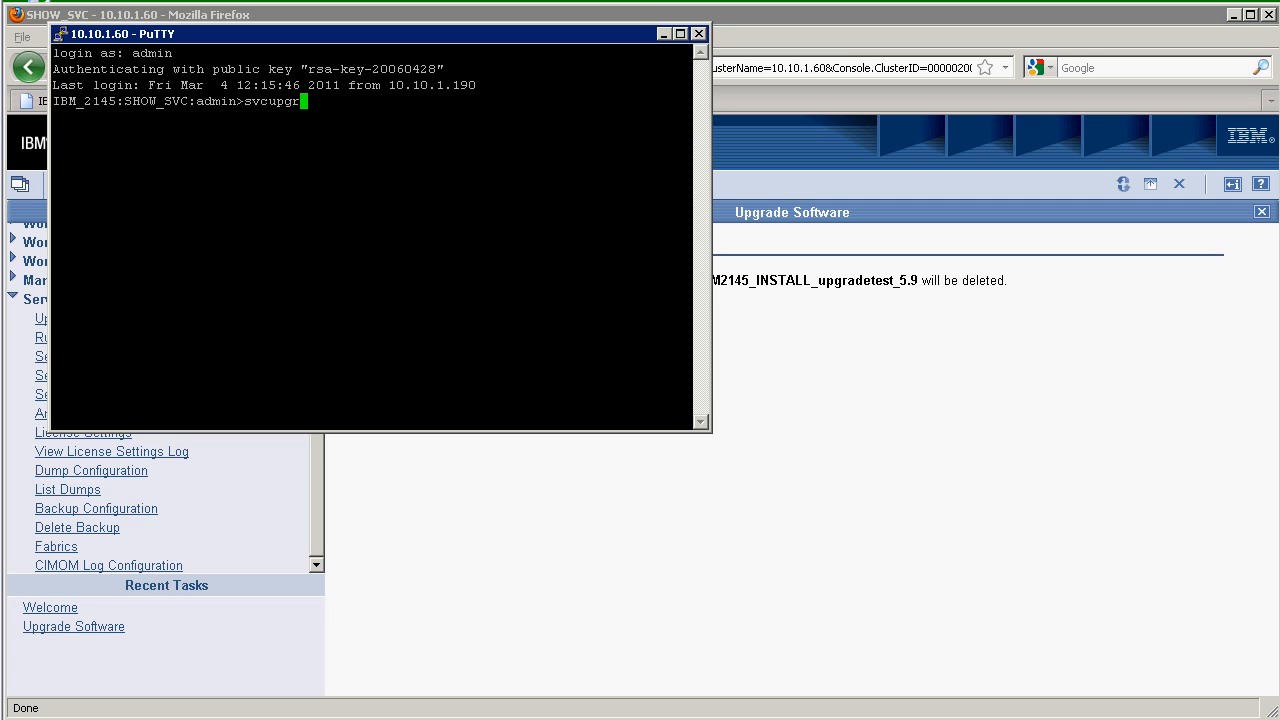
pyautogui.write('adetest')
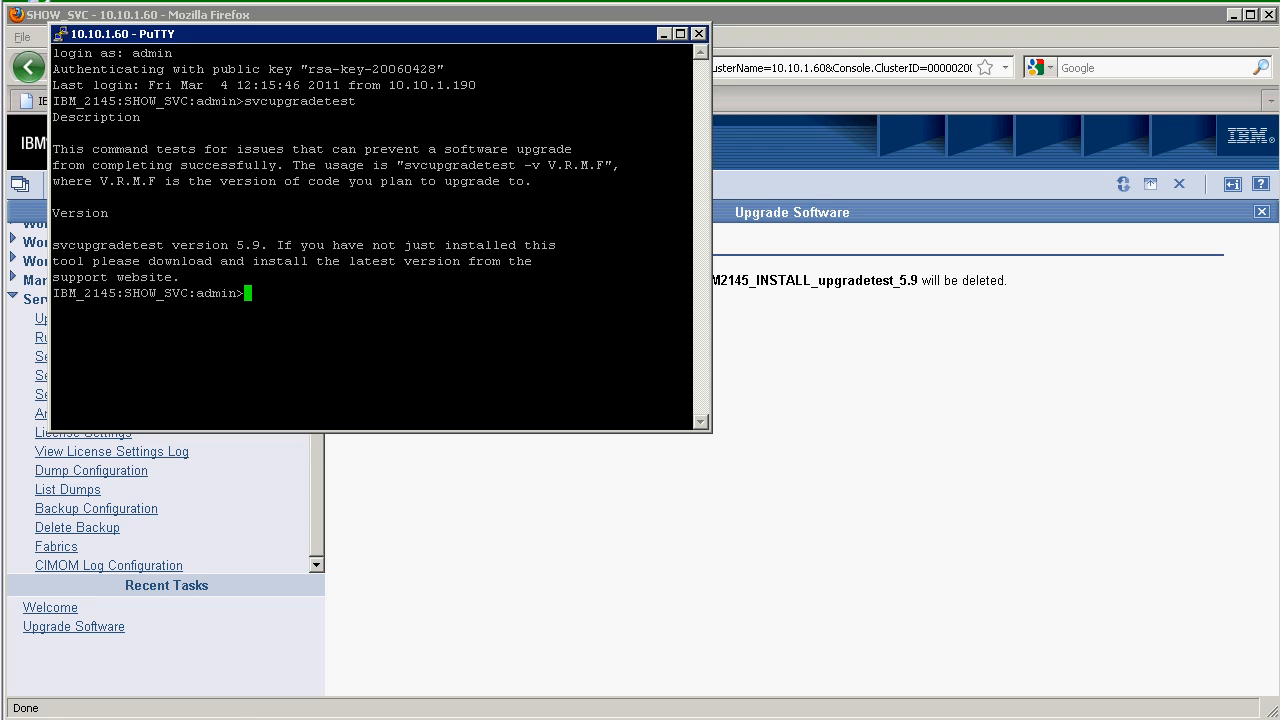
pyautogui.write('svcupgradetest')
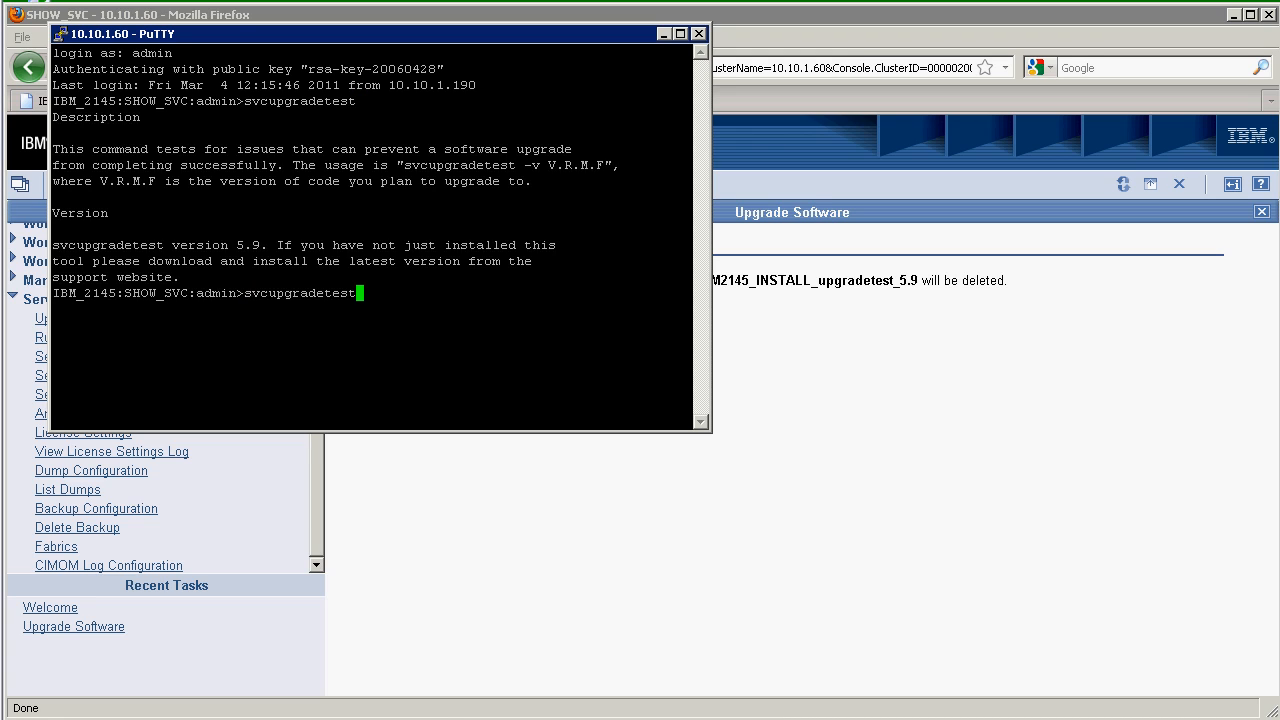
pyautogui.write('-v')
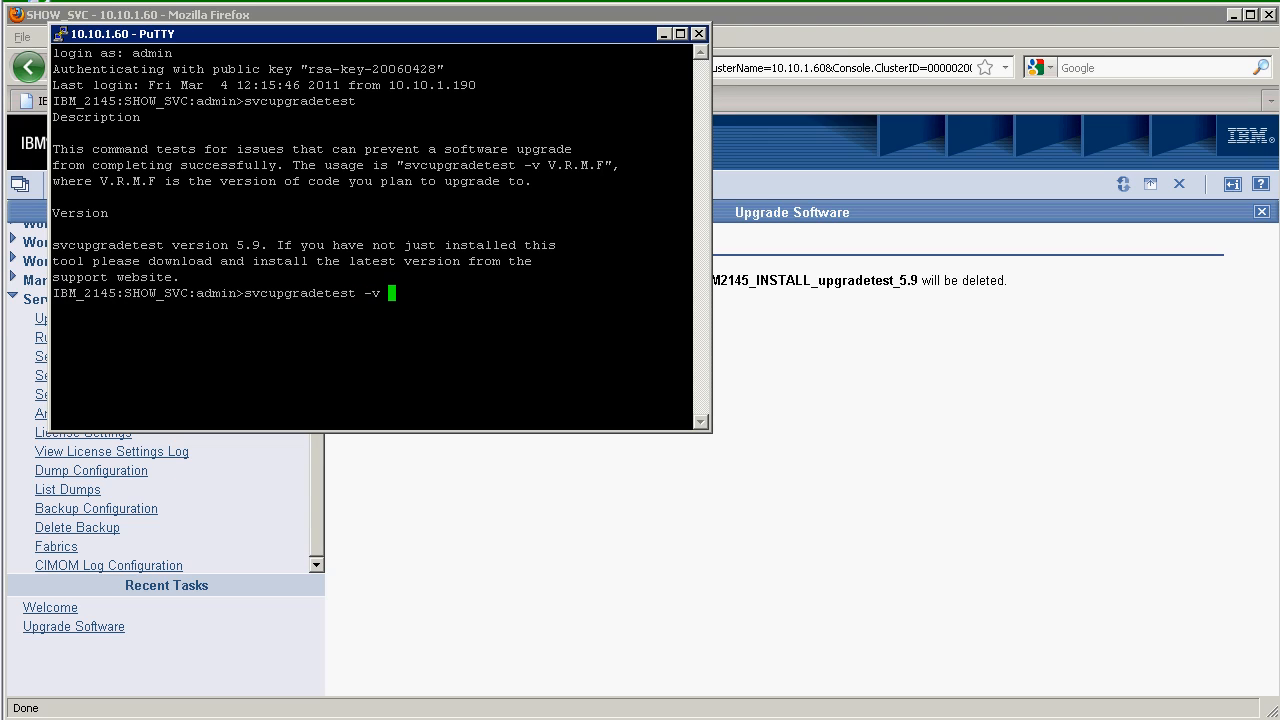
pyautogui.write('6.1')
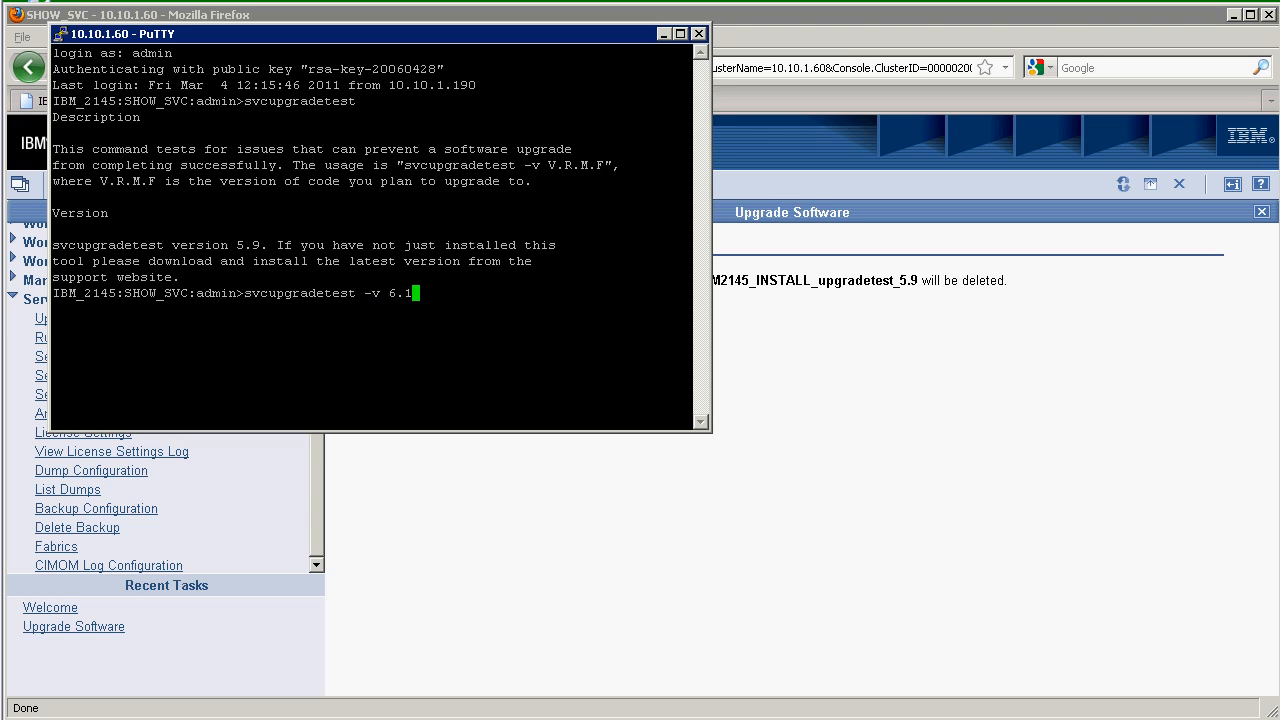
pyautogui.write('.0.7')
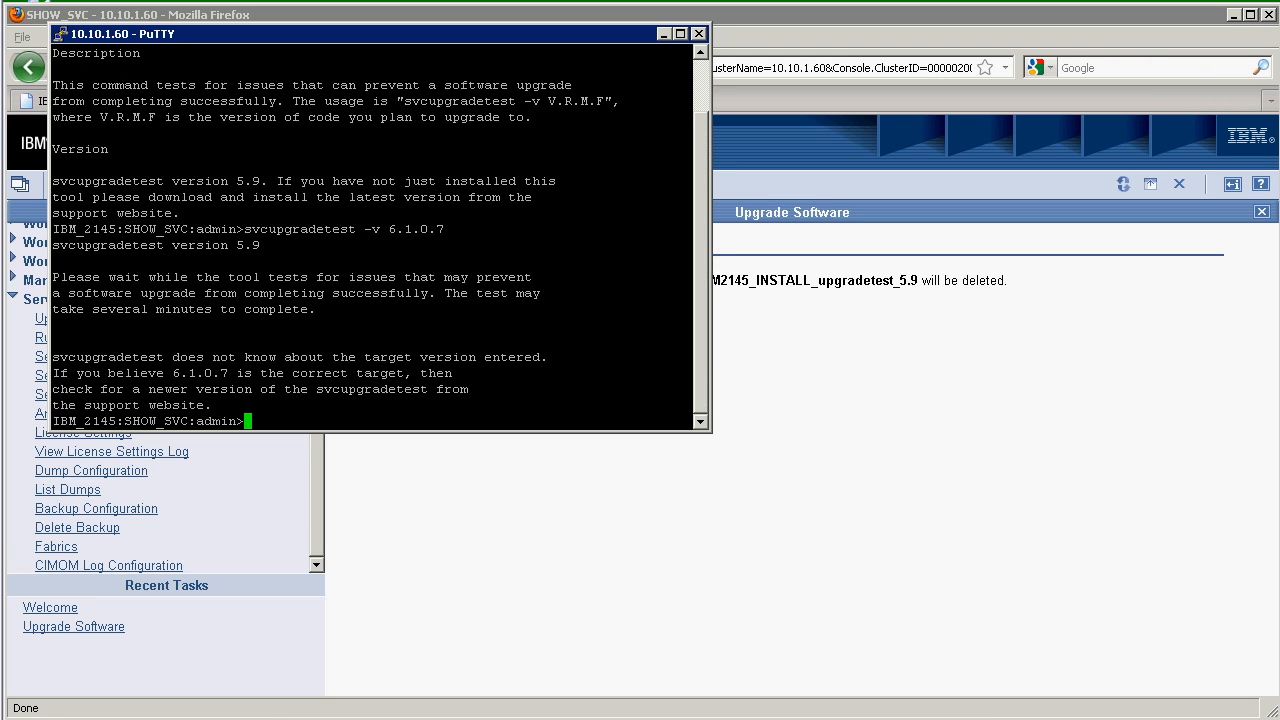
pyautogui.write('svcupgradetest -v 6.1.0.6')
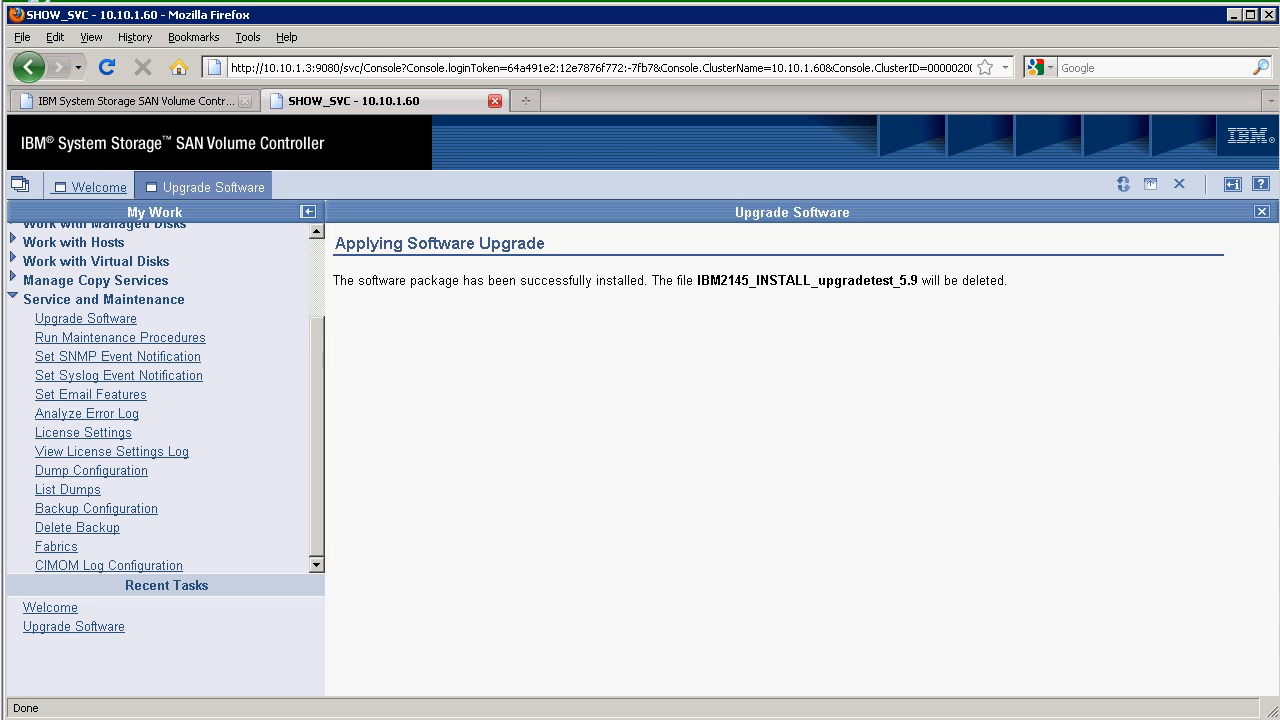
# Return to Upgrade Software and upload IBM2145_INSTALL_6.1.0.6 (303M) from the v6.1.0.6_code folder
pyautogui.click(87, 186)
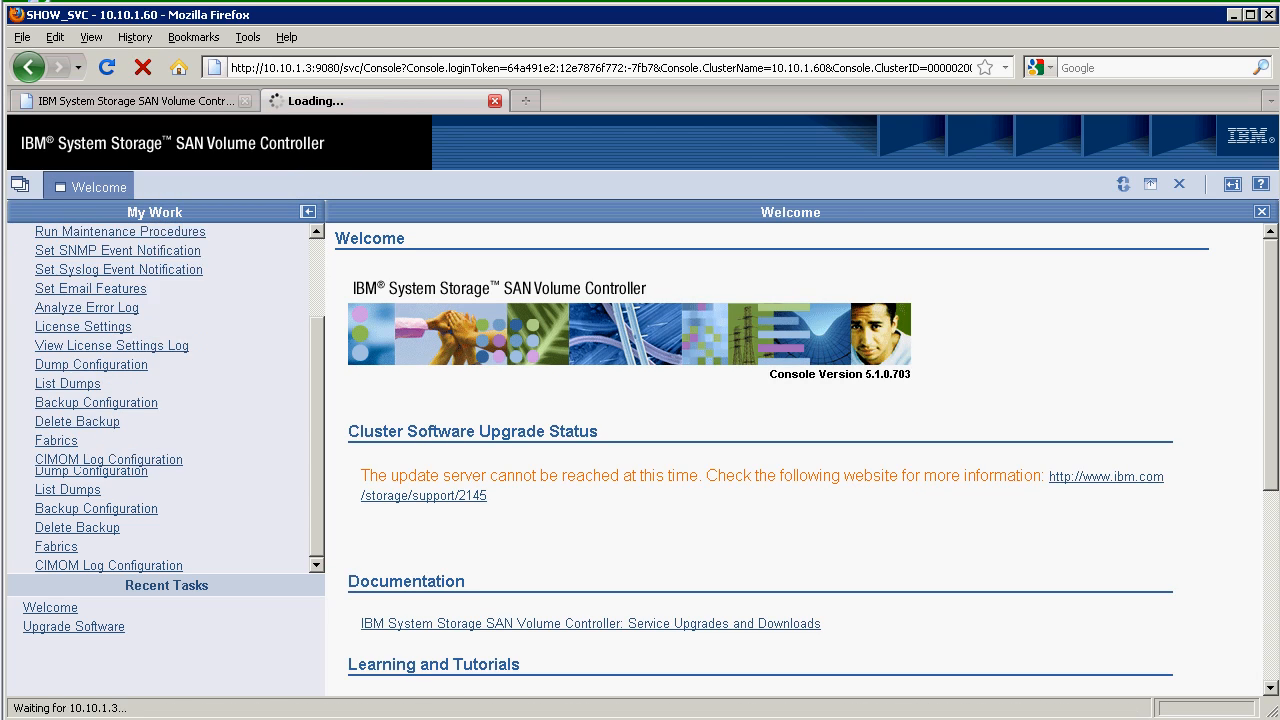
pyautogui.click(73, 626)
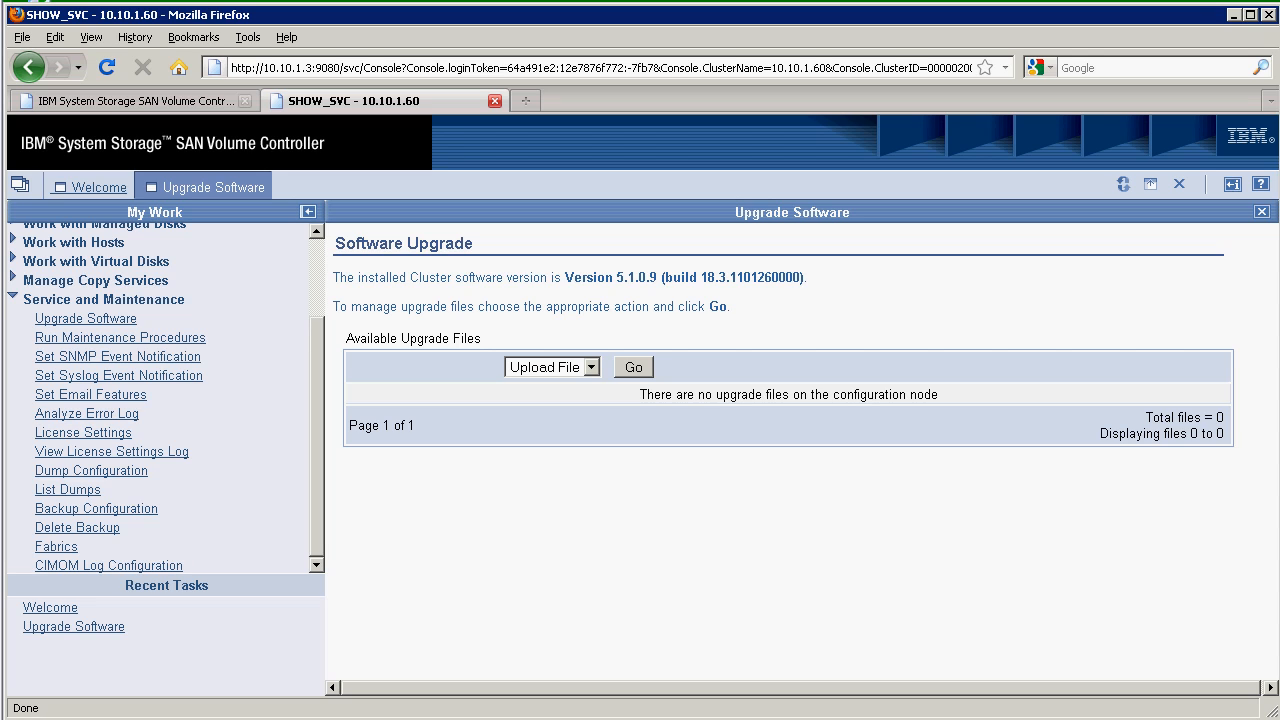
pyautogui.click(632, 367)
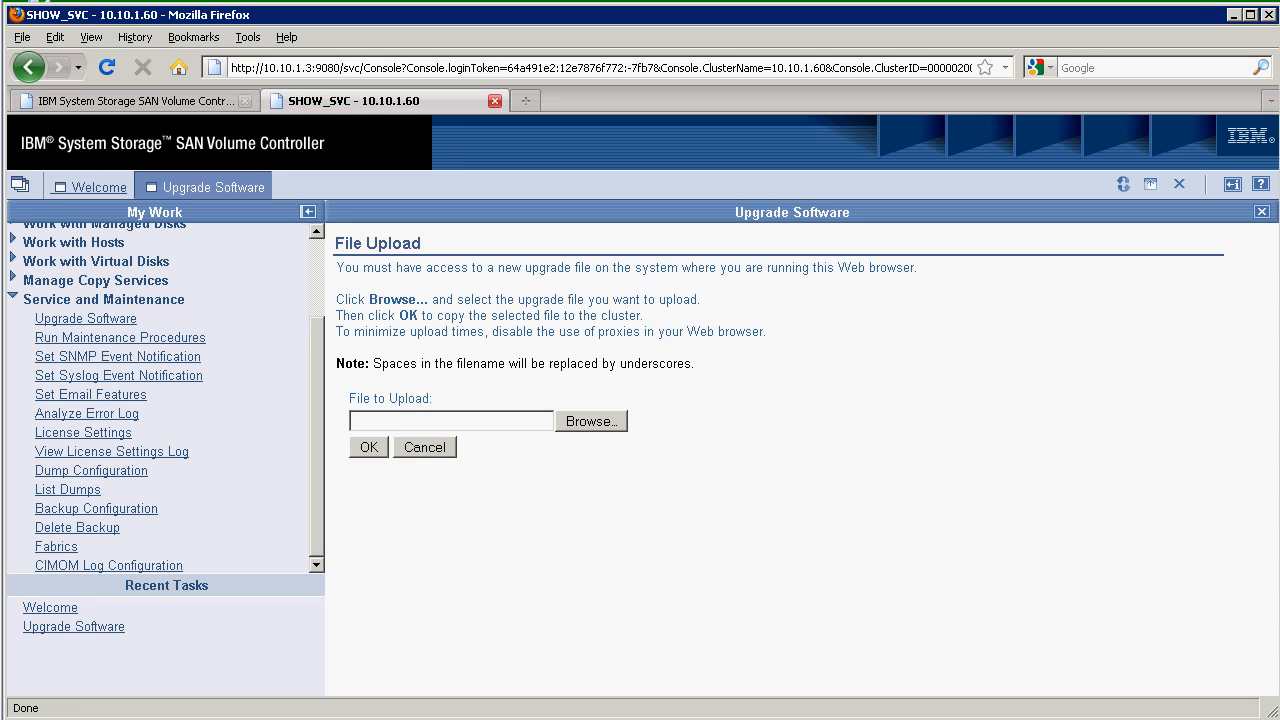
pyautogui.click(590, 420)
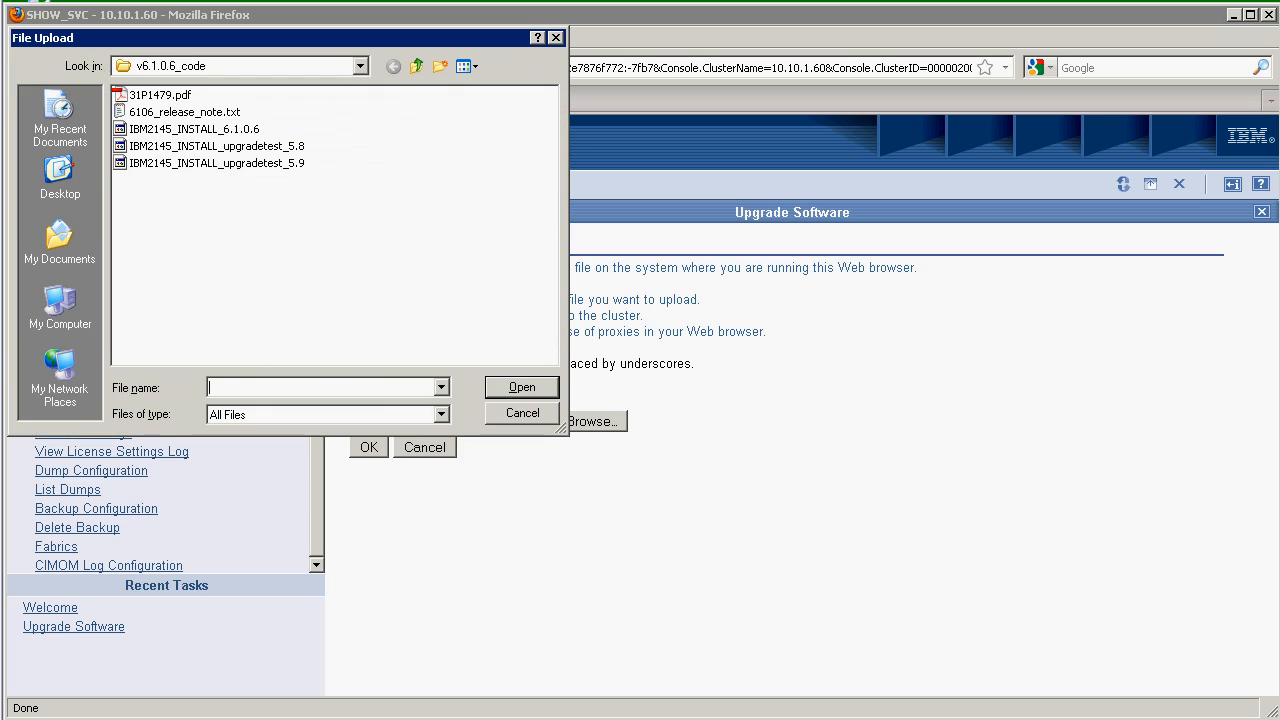
pyautogui.click(199, 129)
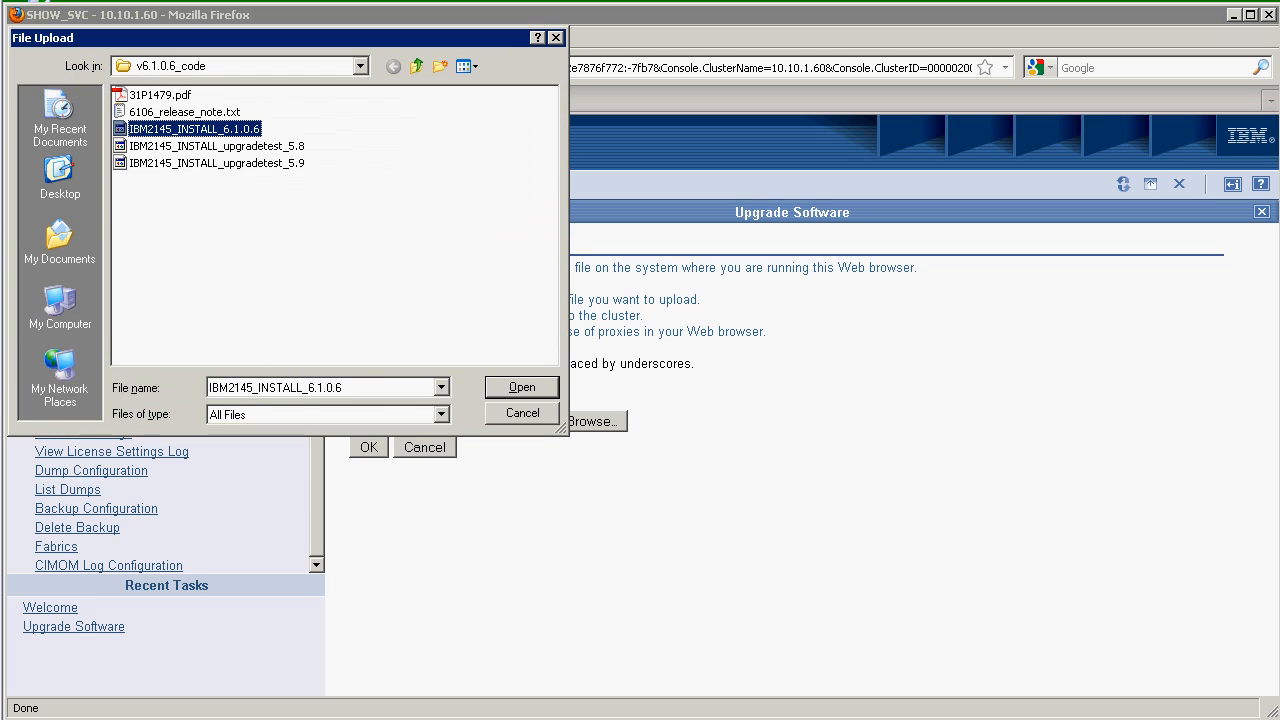
pyautogui.click(521, 386)
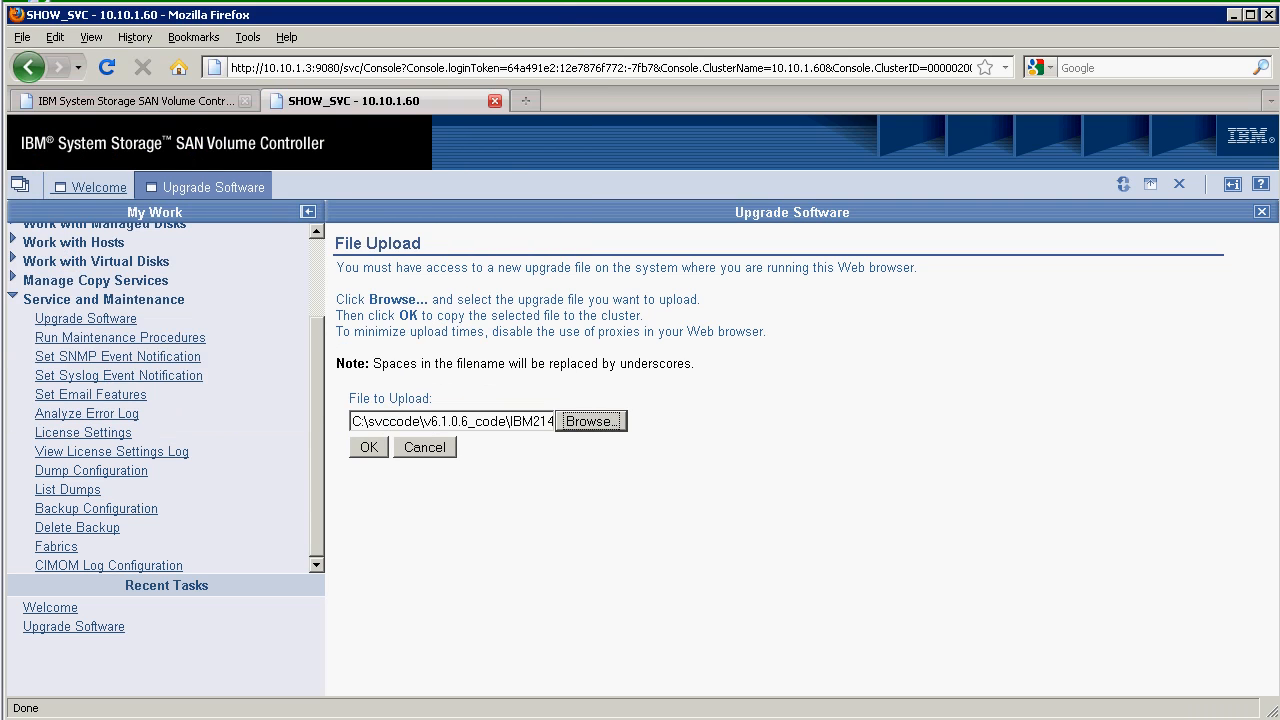
pyautogui.click(368, 447)
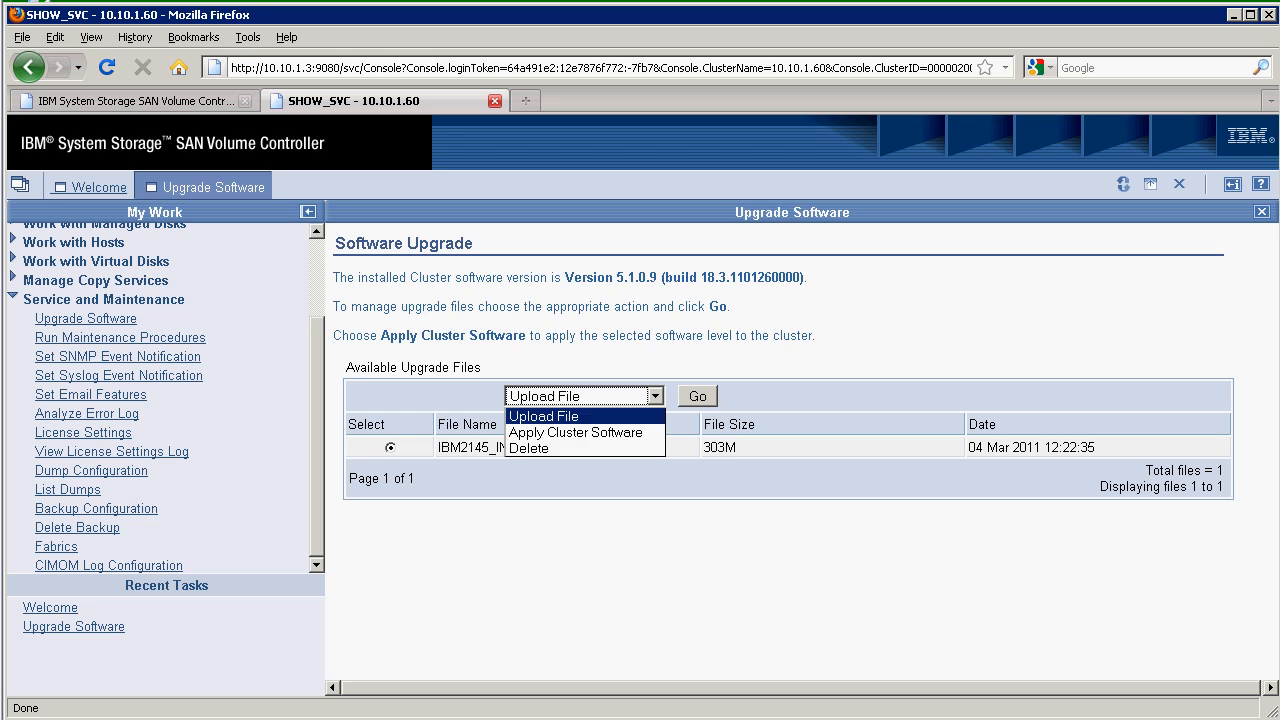
# Apply IBM2145_INSTALL_6.1.0.6, start the upgrade, and check status showing Node_B offline
pyautogui.click(575, 432)
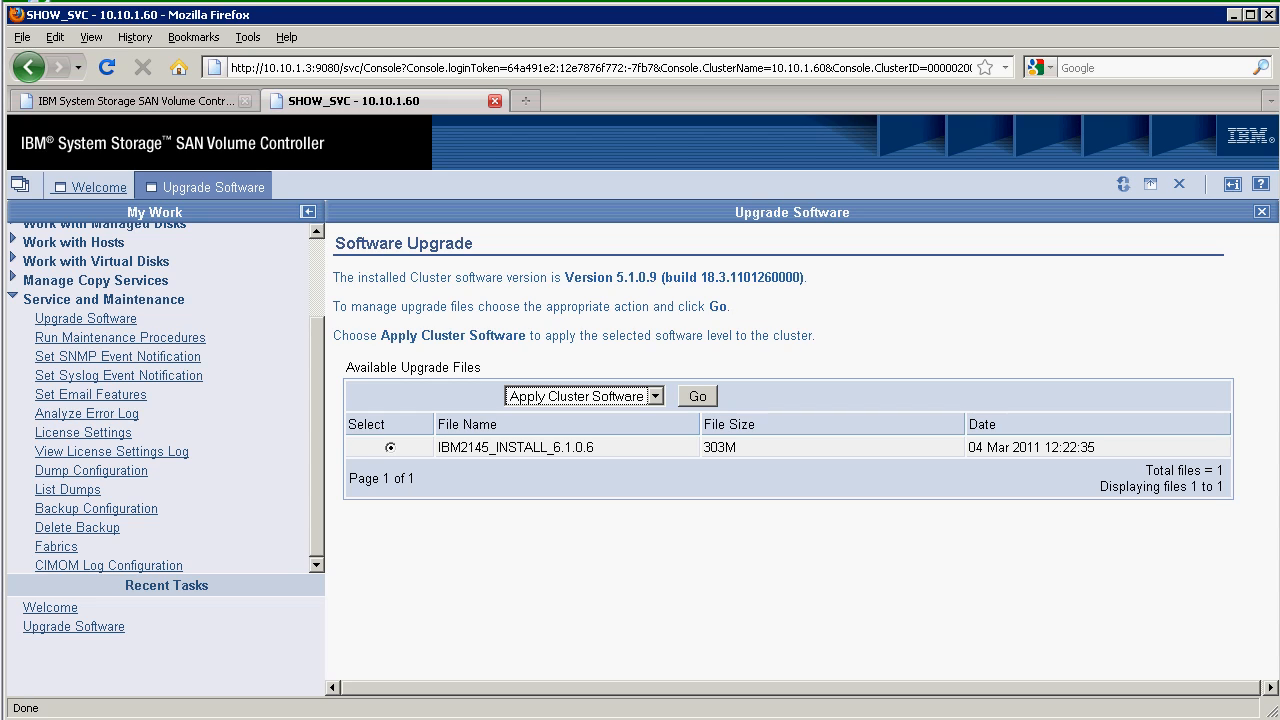
pyautogui.click(696, 395)
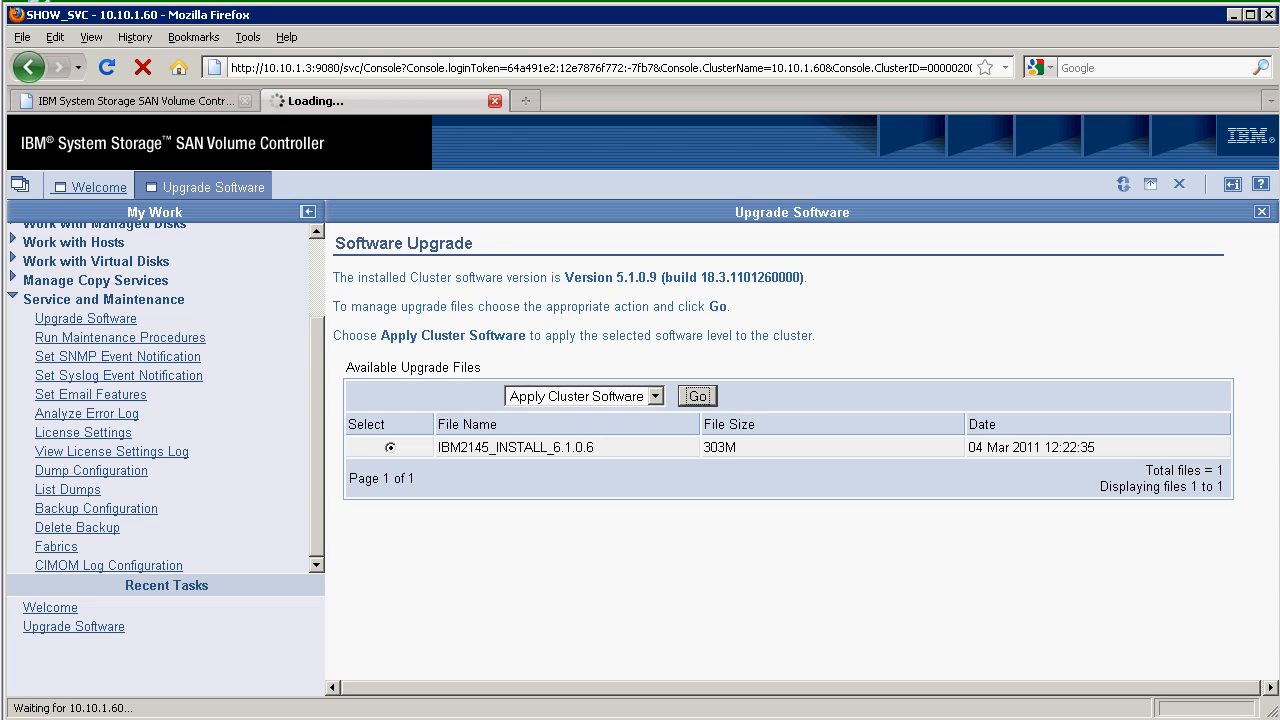
pyautogui.click(696, 395)
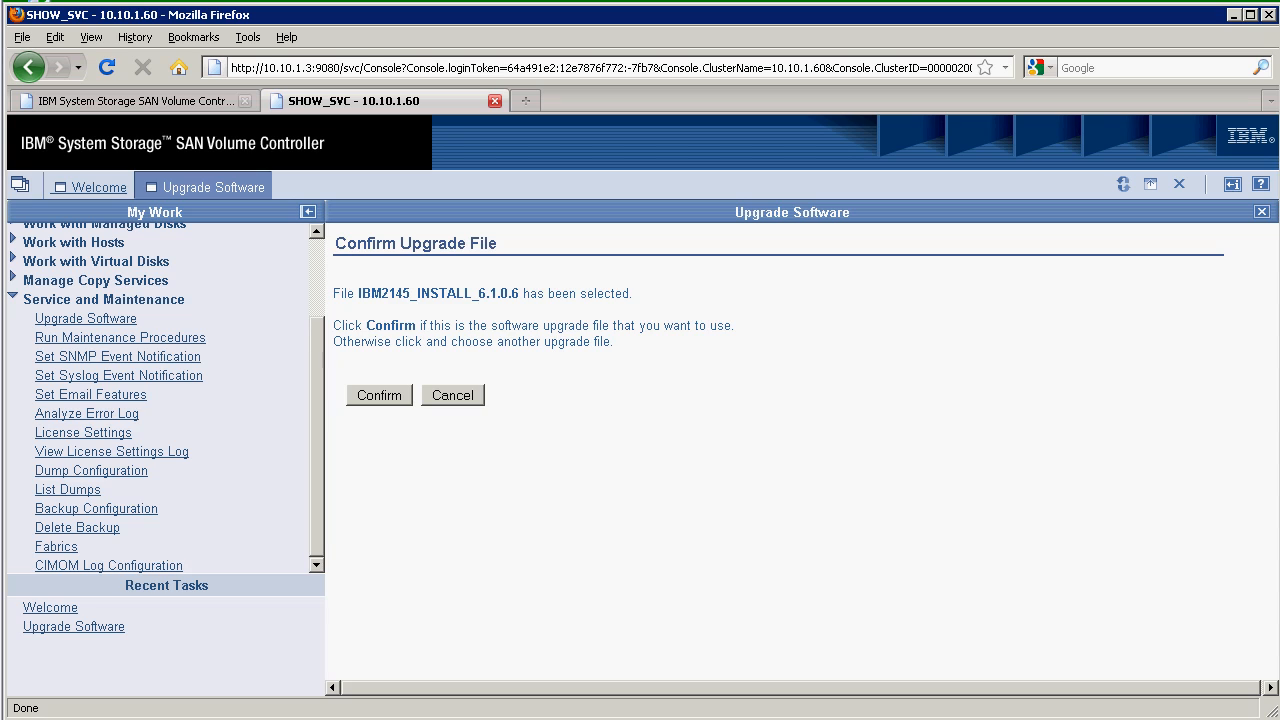
pyautogui.click(378, 394)
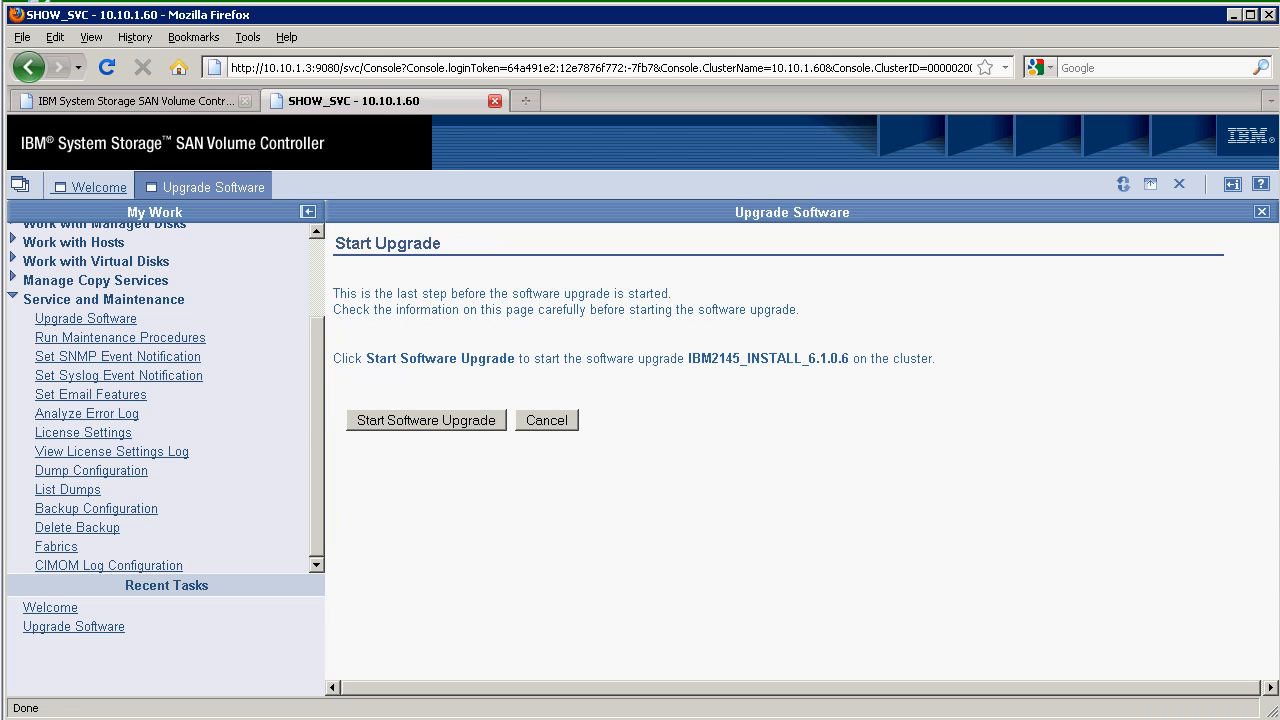
pyautogui.click(425, 419)
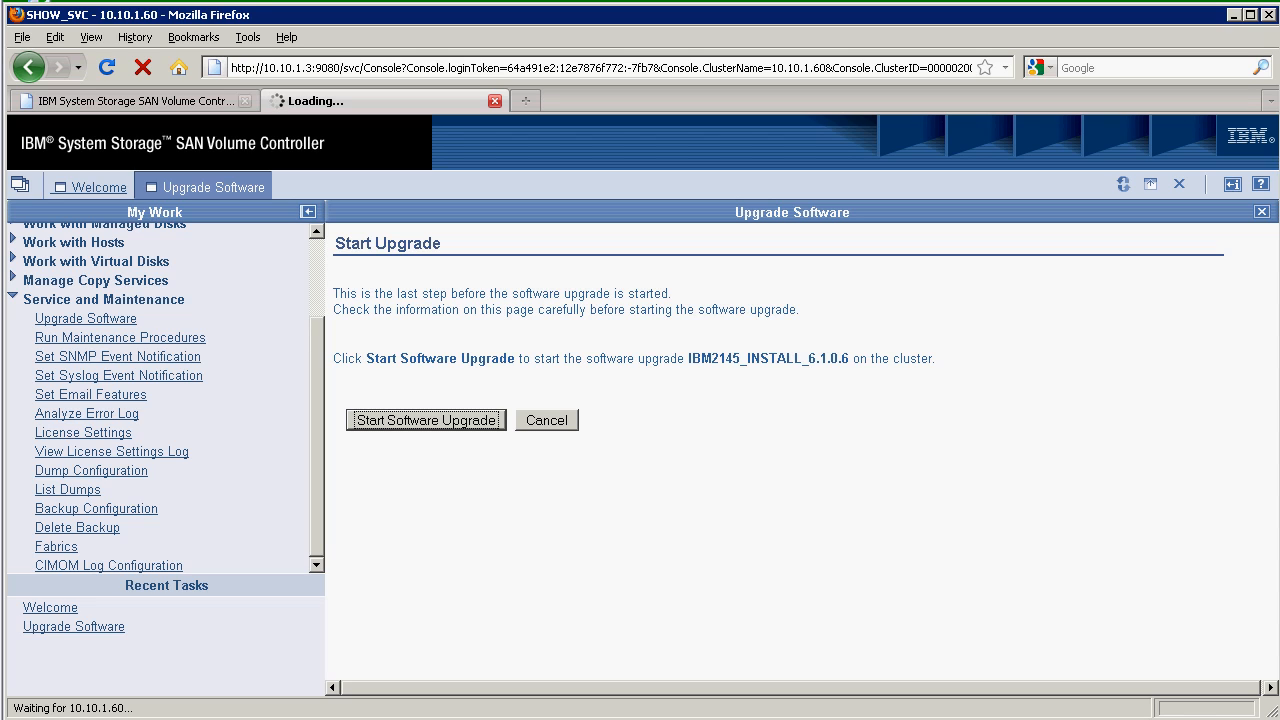
pyautogui.click(425, 419)
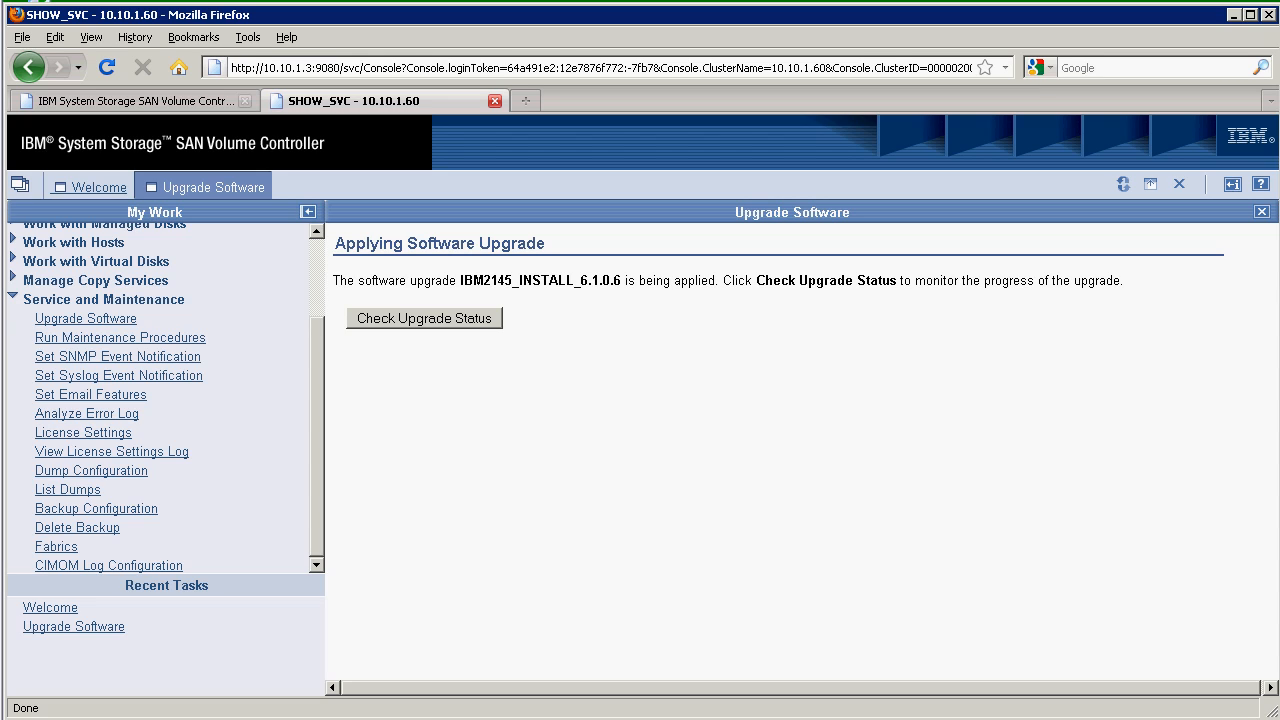
pyautogui.click(423, 318)
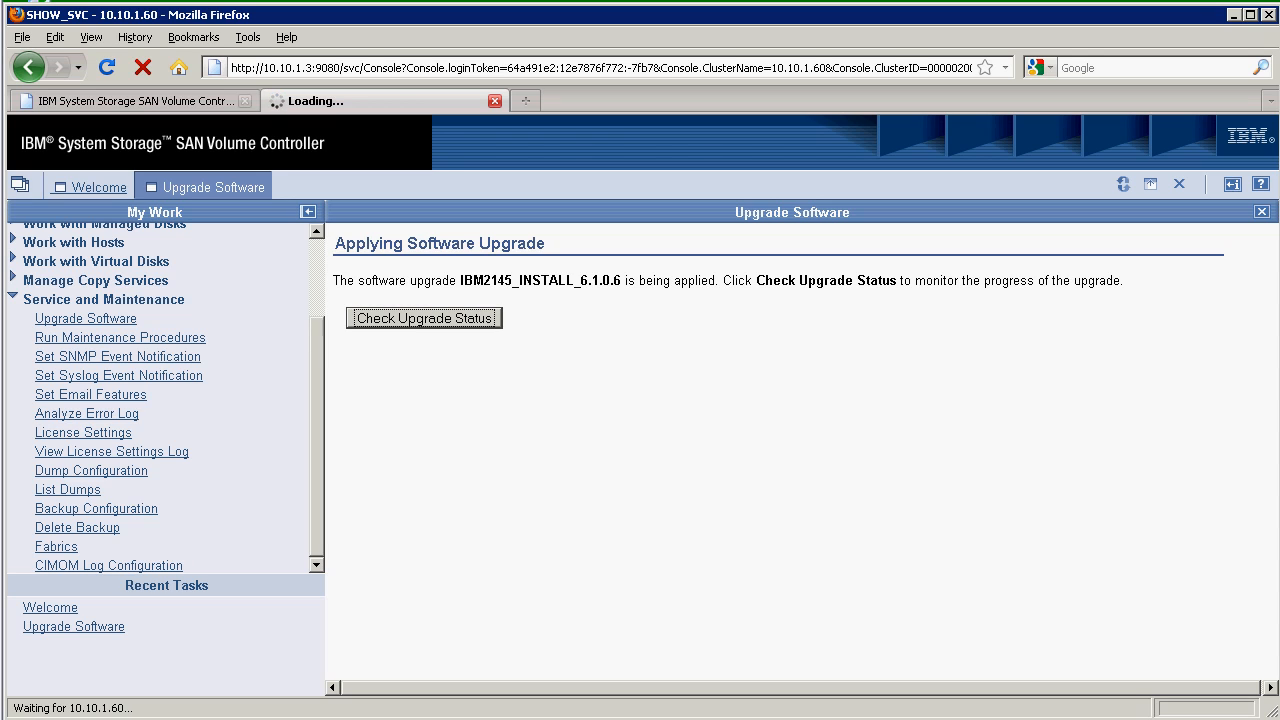
pyautogui.click(423, 317)
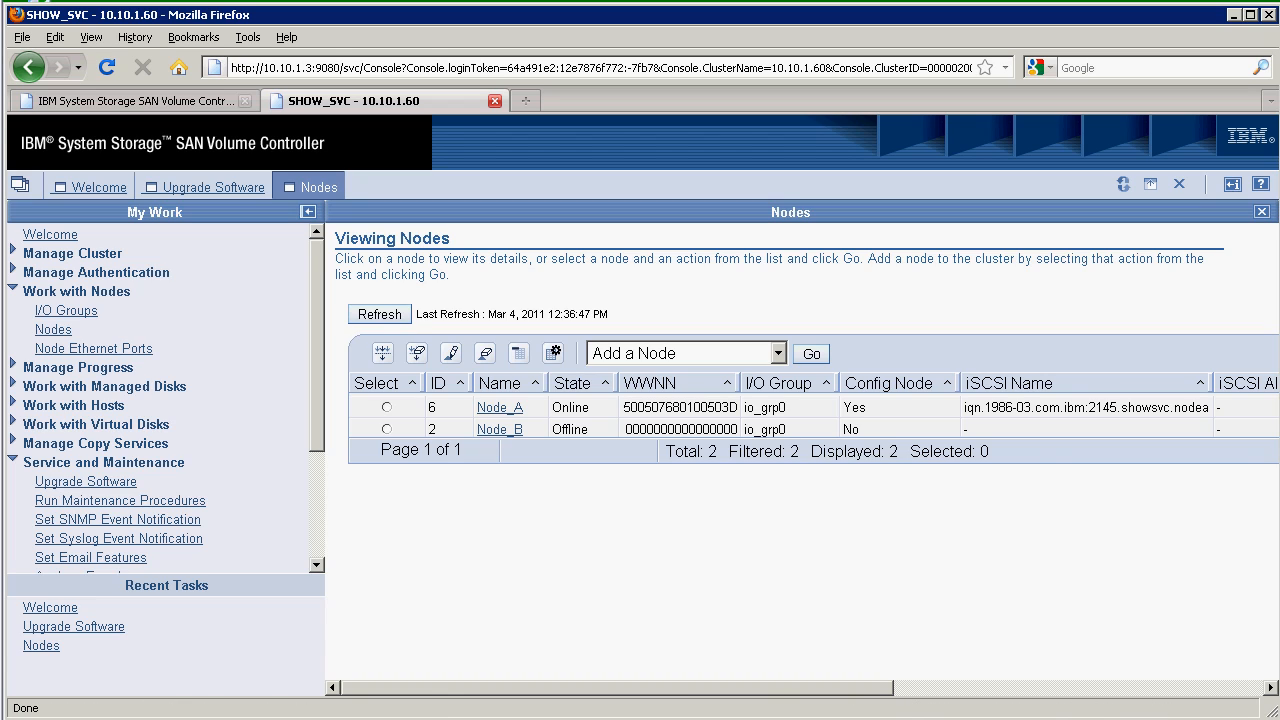
# Refresh the Viewing Nodes list and reopen the upgrade status page
pyautogui.click(379, 313)
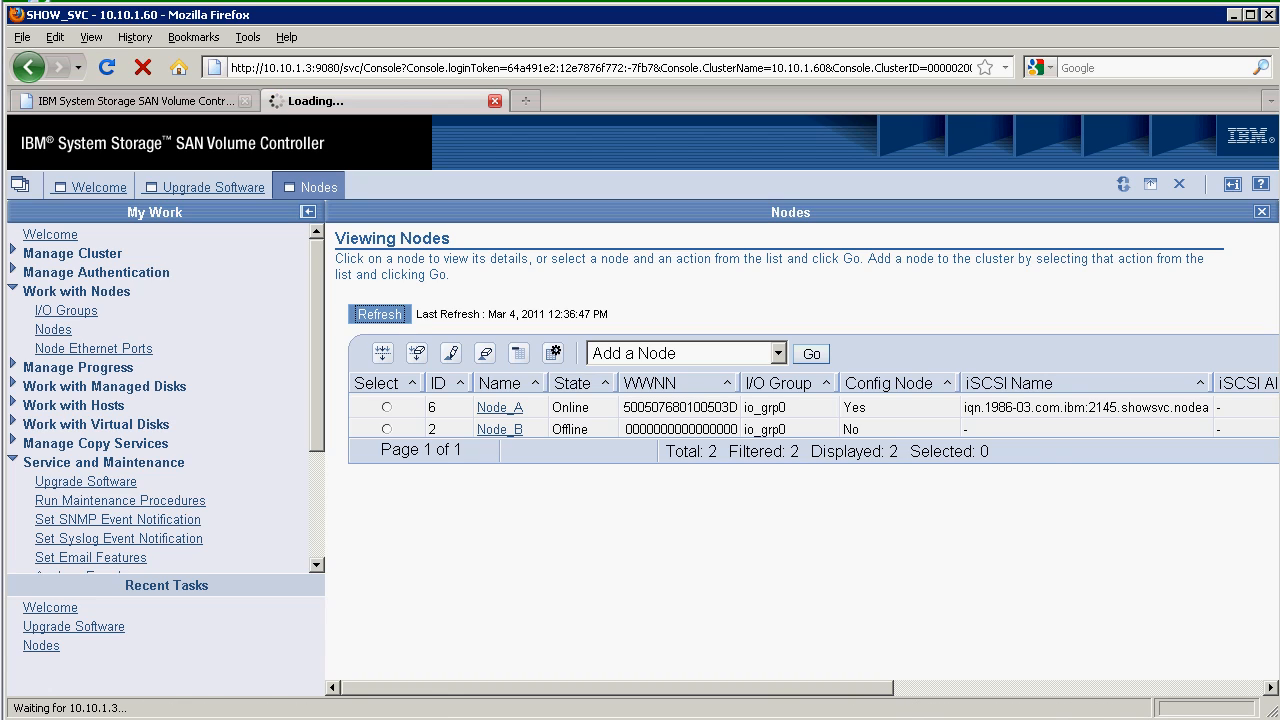
pyautogui.click(379, 313)
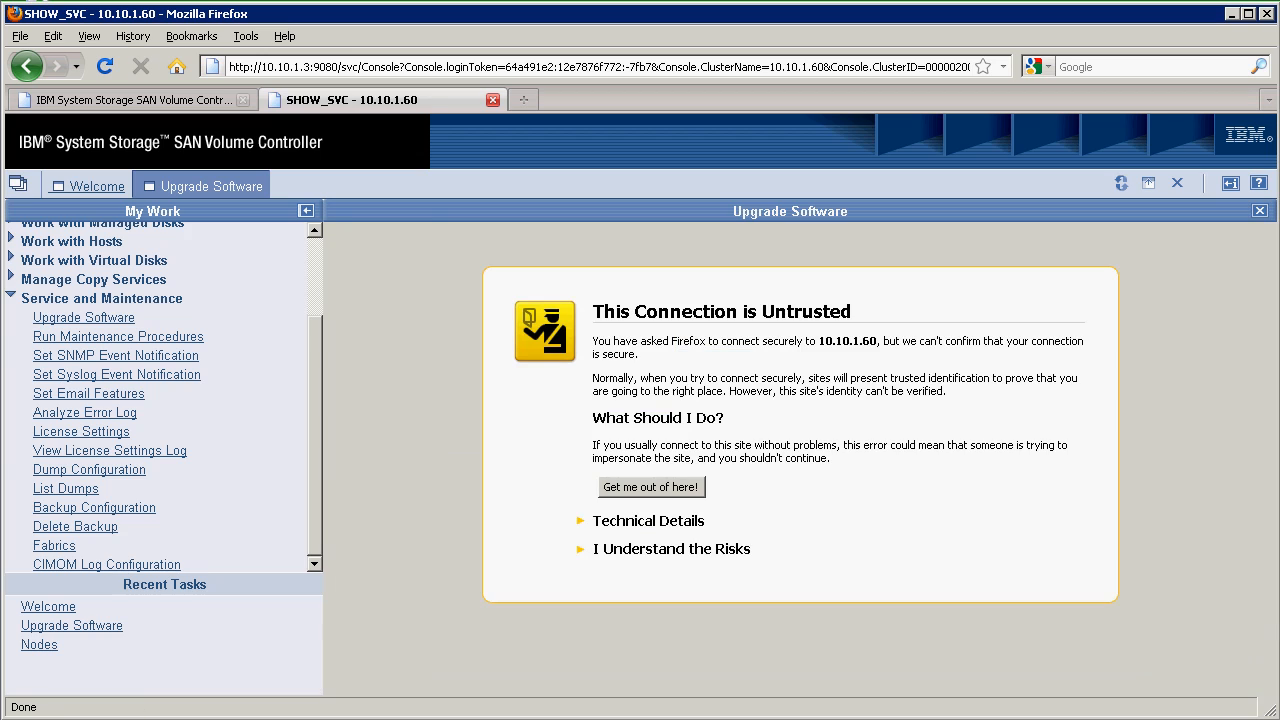
# Add a Firefox security exception for 10.10.1.60 and resend to load the upgrade status
pyautogui.click(671, 548)
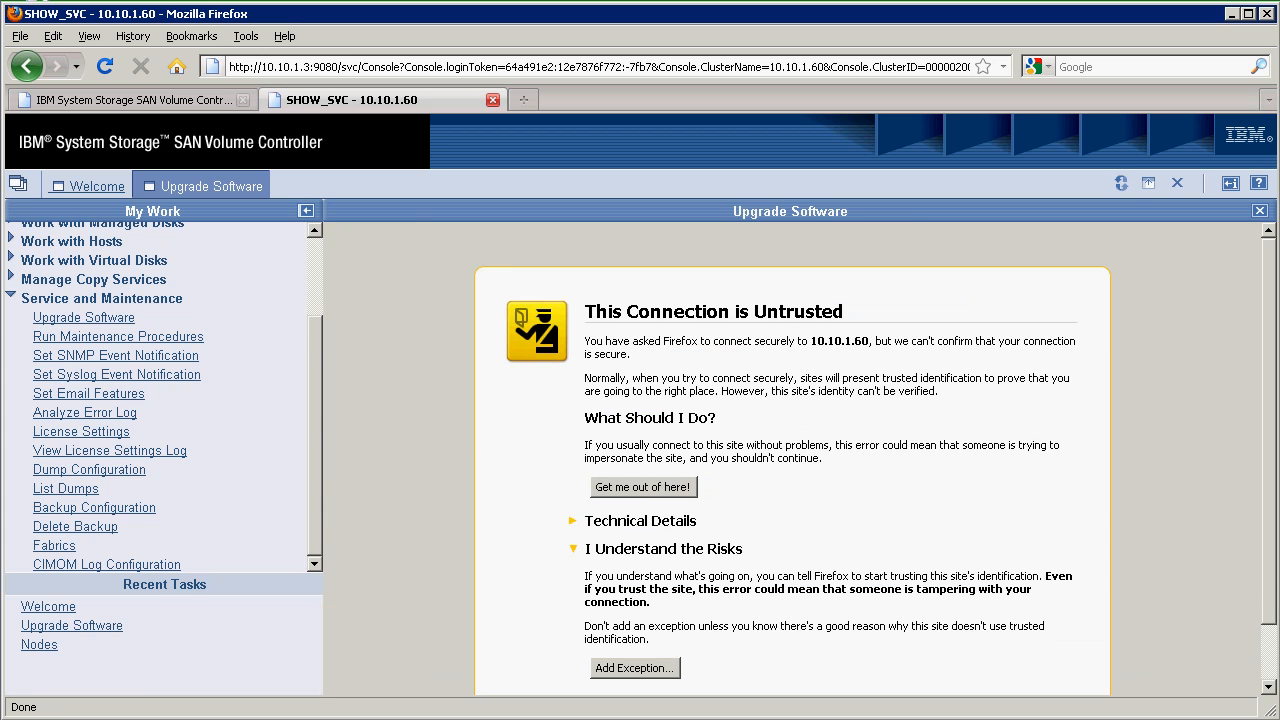
pyautogui.click(634, 668)
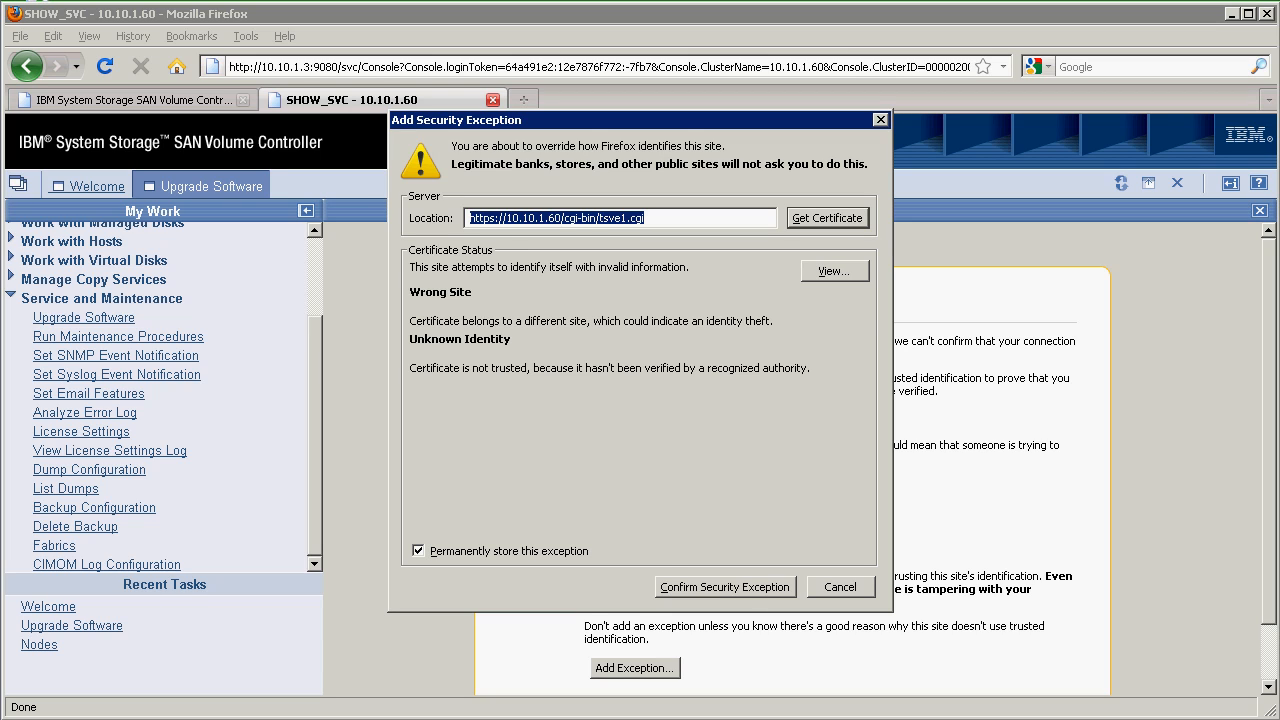
pyautogui.click(724, 586)
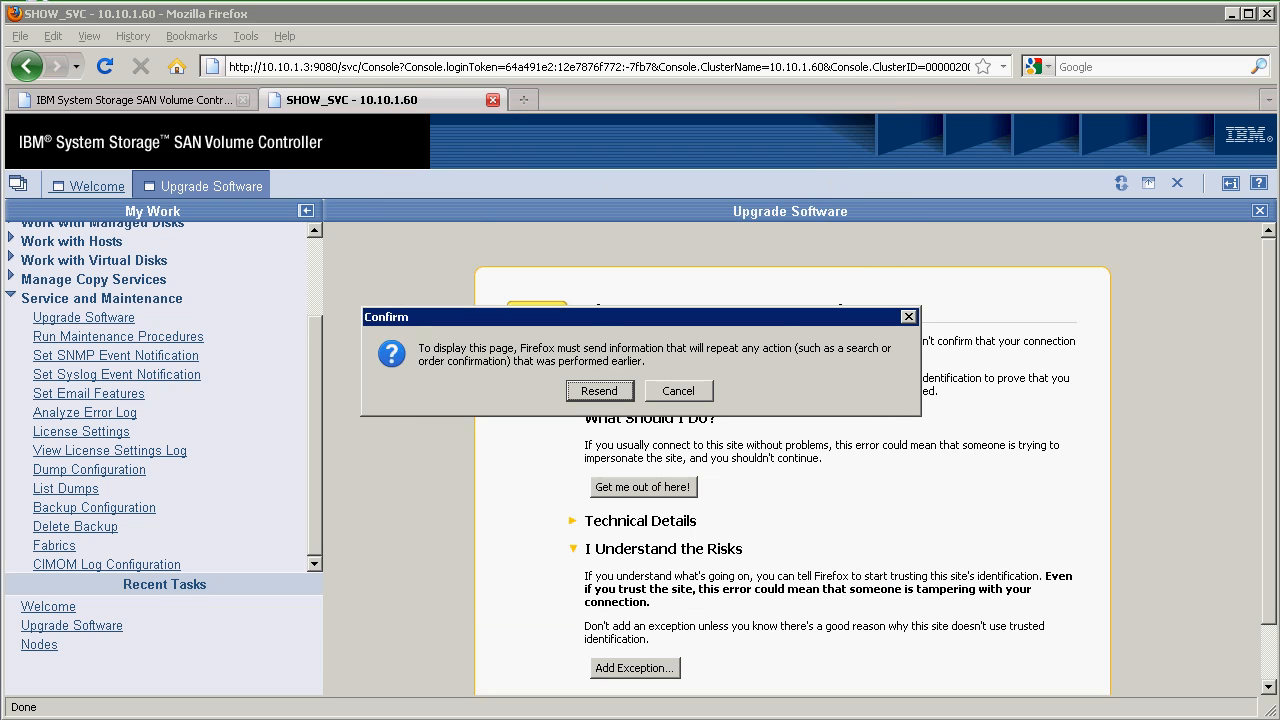
pyautogui.click(599, 390)
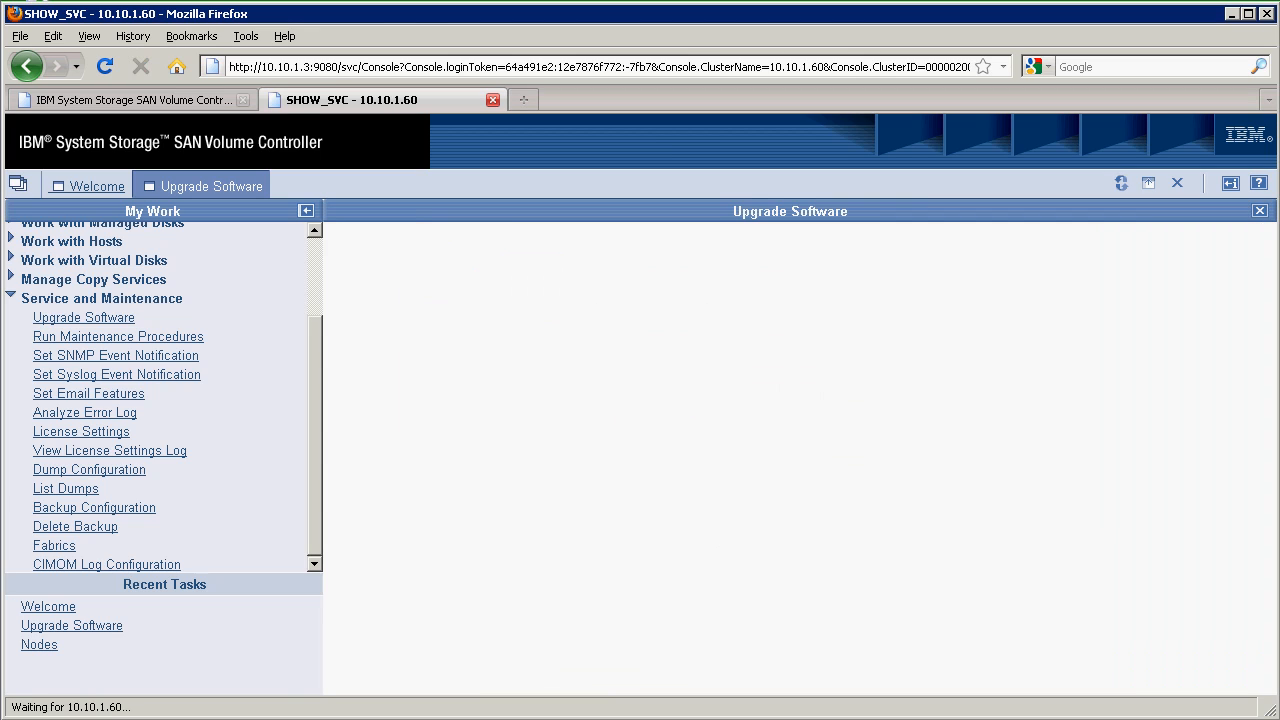
pyautogui.click(83, 317)
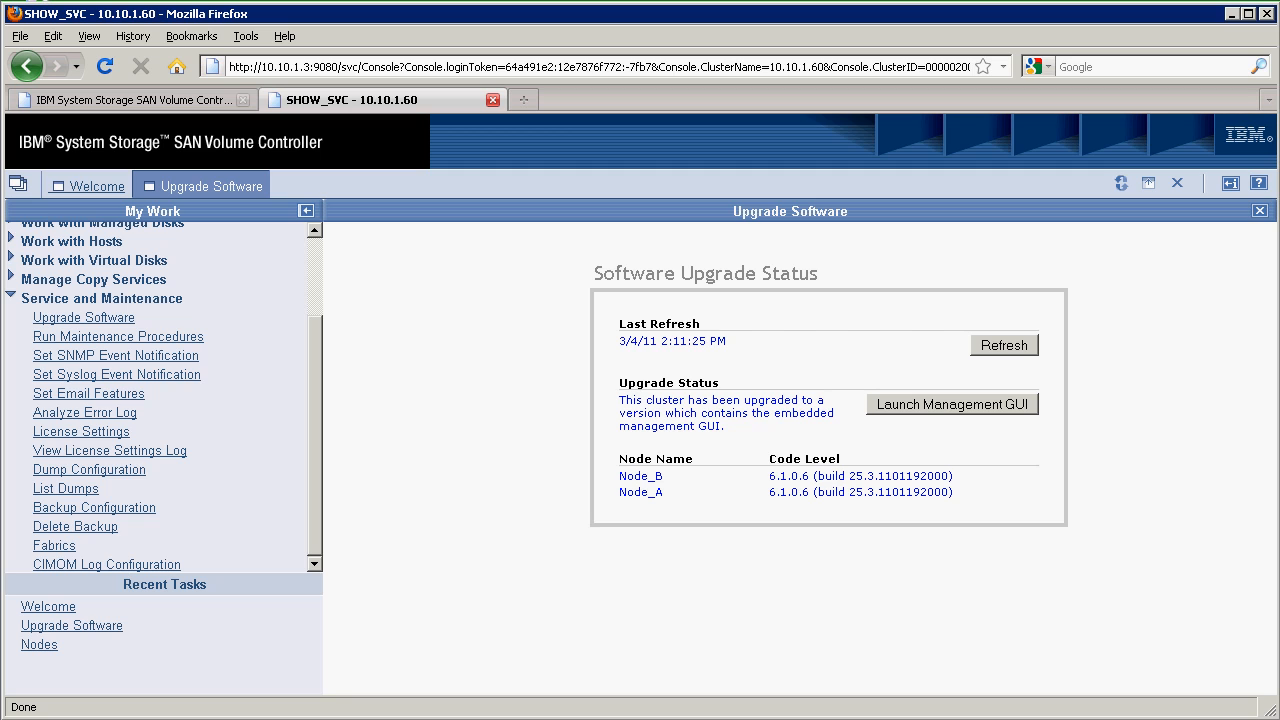
# Launch the embedded Management GUI from the Software Upgrade Status page
pyautogui.click(951, 404)
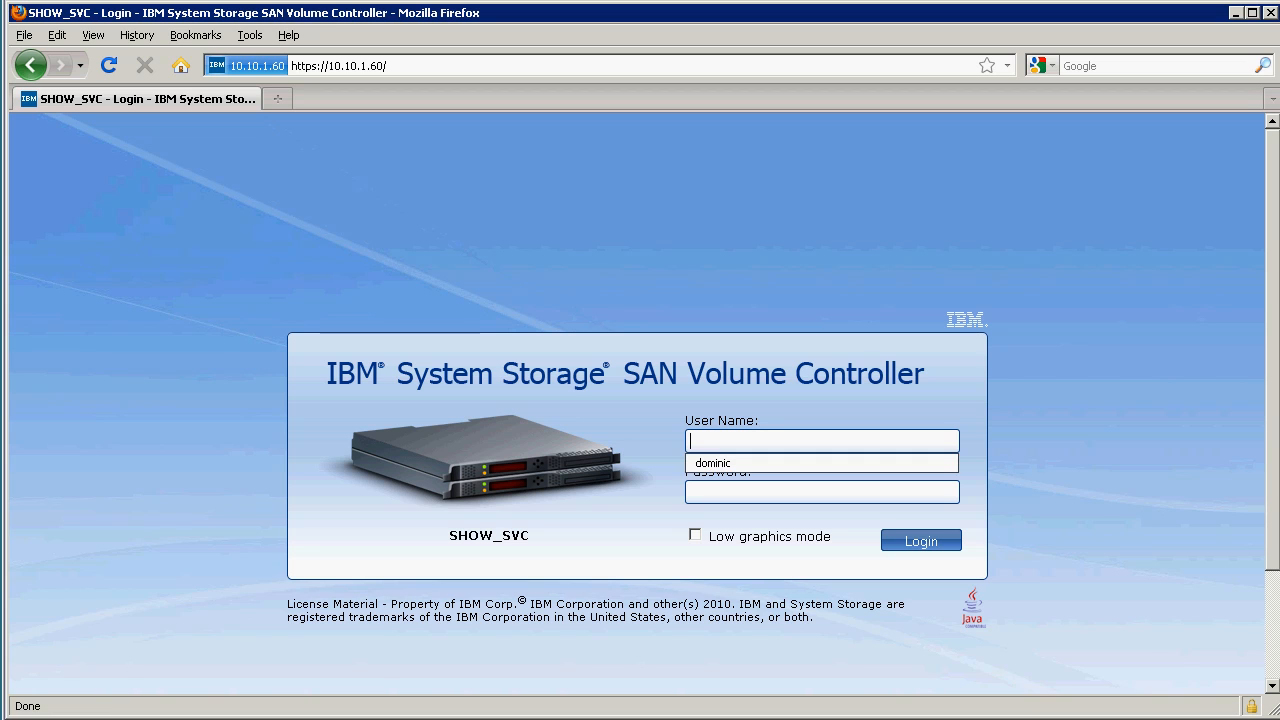
# Log in to the embedded SVC management GUI with Low graphics mode enabled
pyautogui.write('dominic')
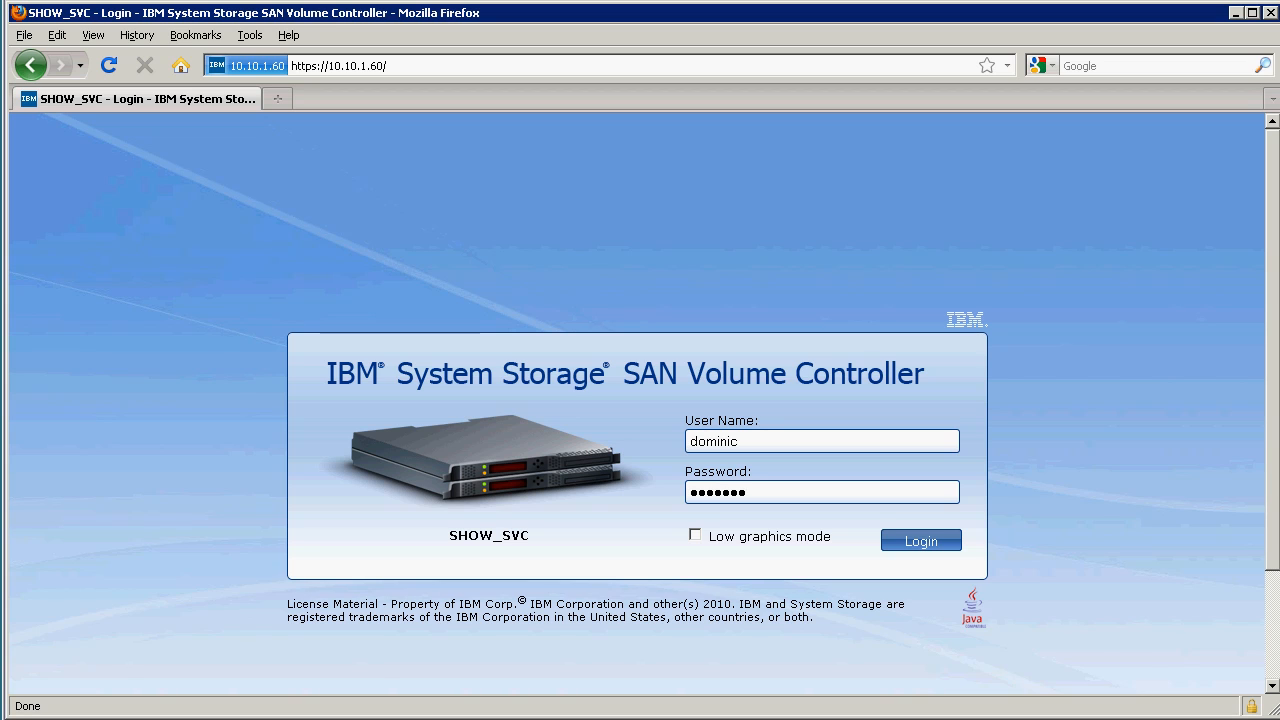
pyautogui.click(694, 536)
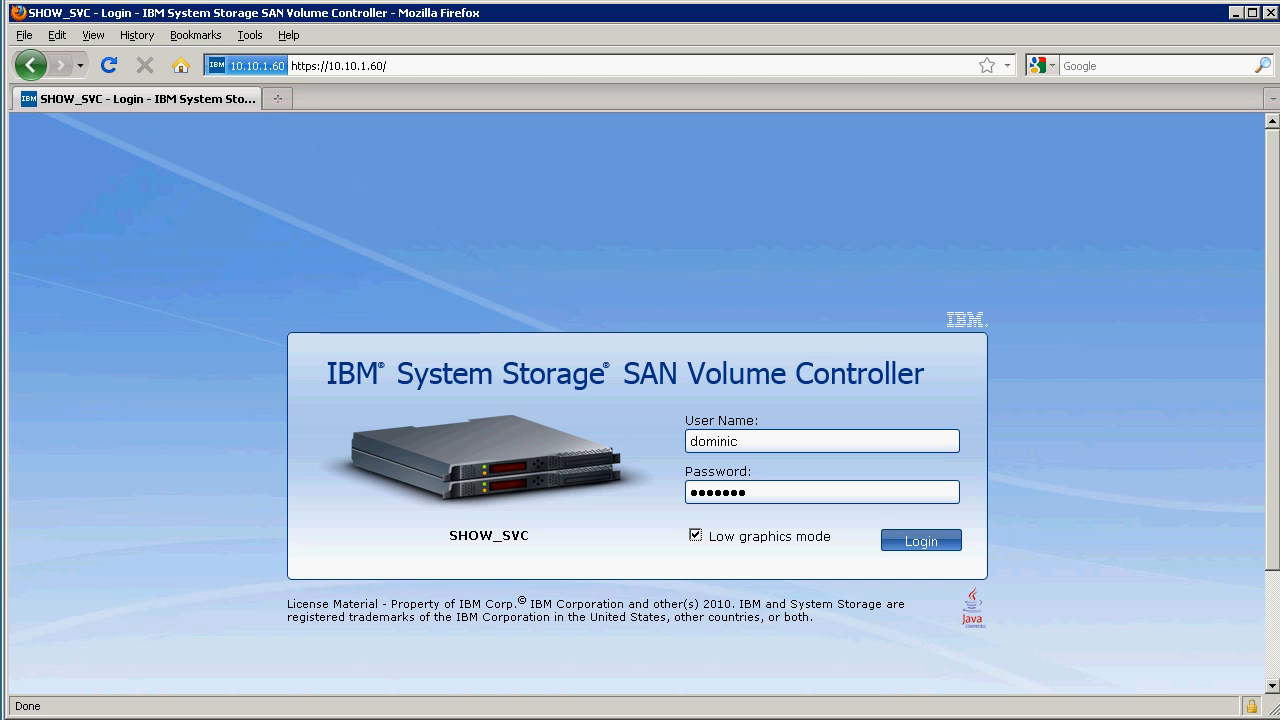
pyautogui.click(919, 540)
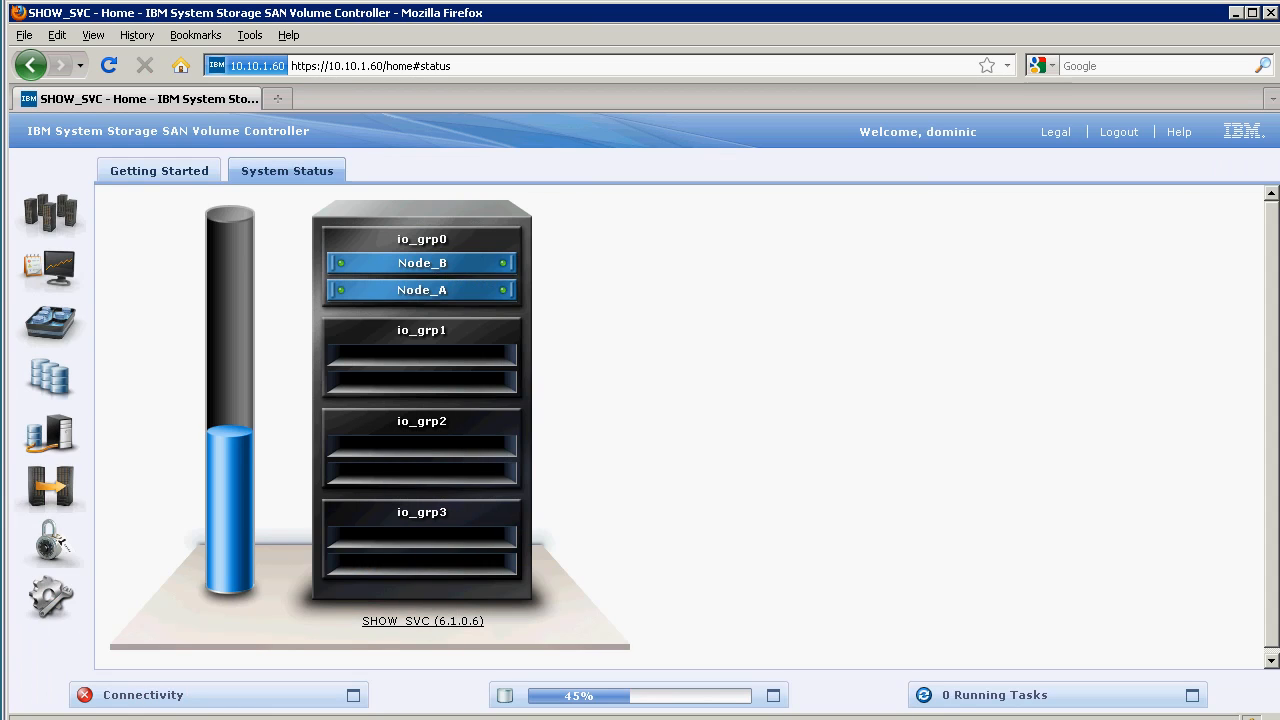
# Browse the Getting Started overview, external storage MDisks and eight-volume list, then return Home
pyautogui.click(158, 170)
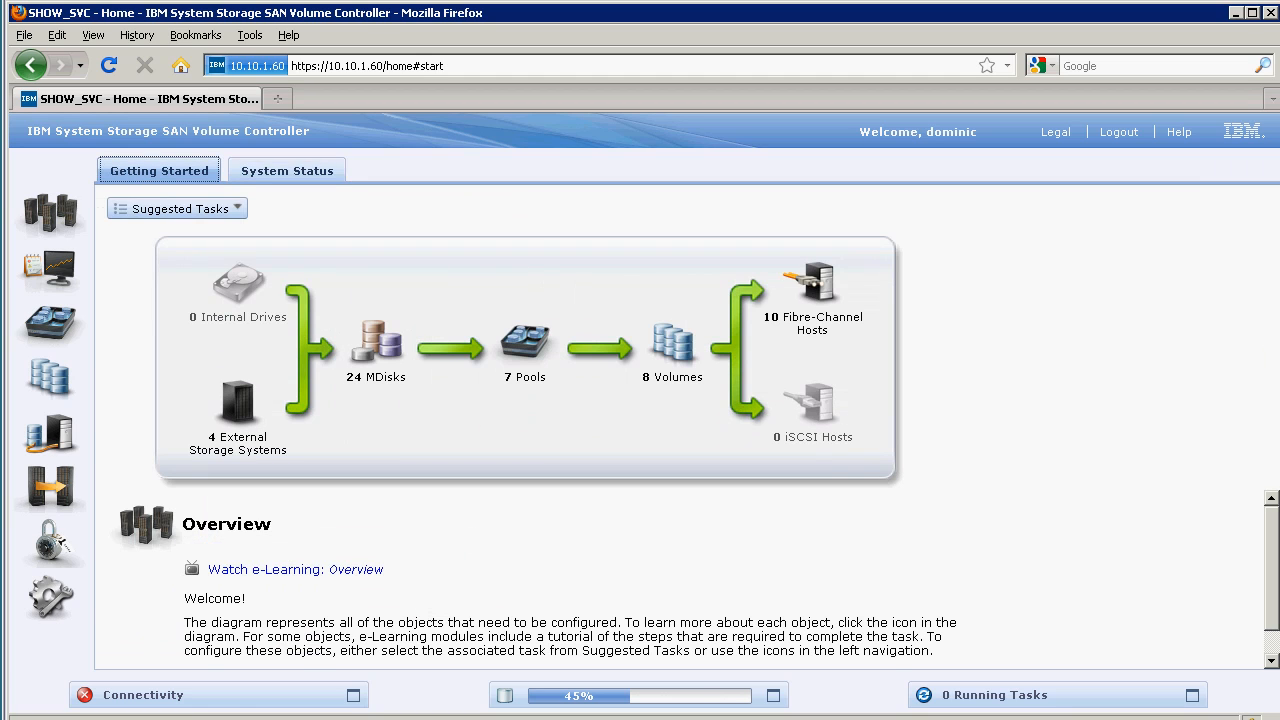
pyautogui.click(49, 321)
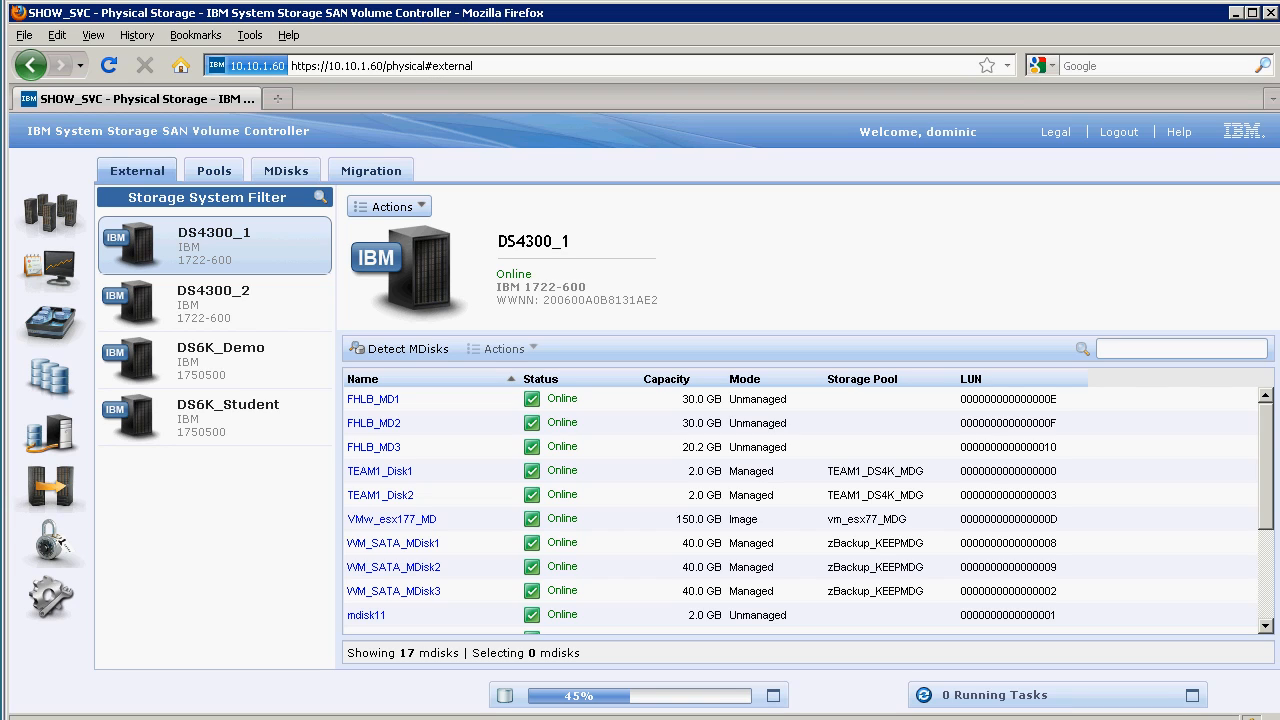
pyautogui.click(49, 375)
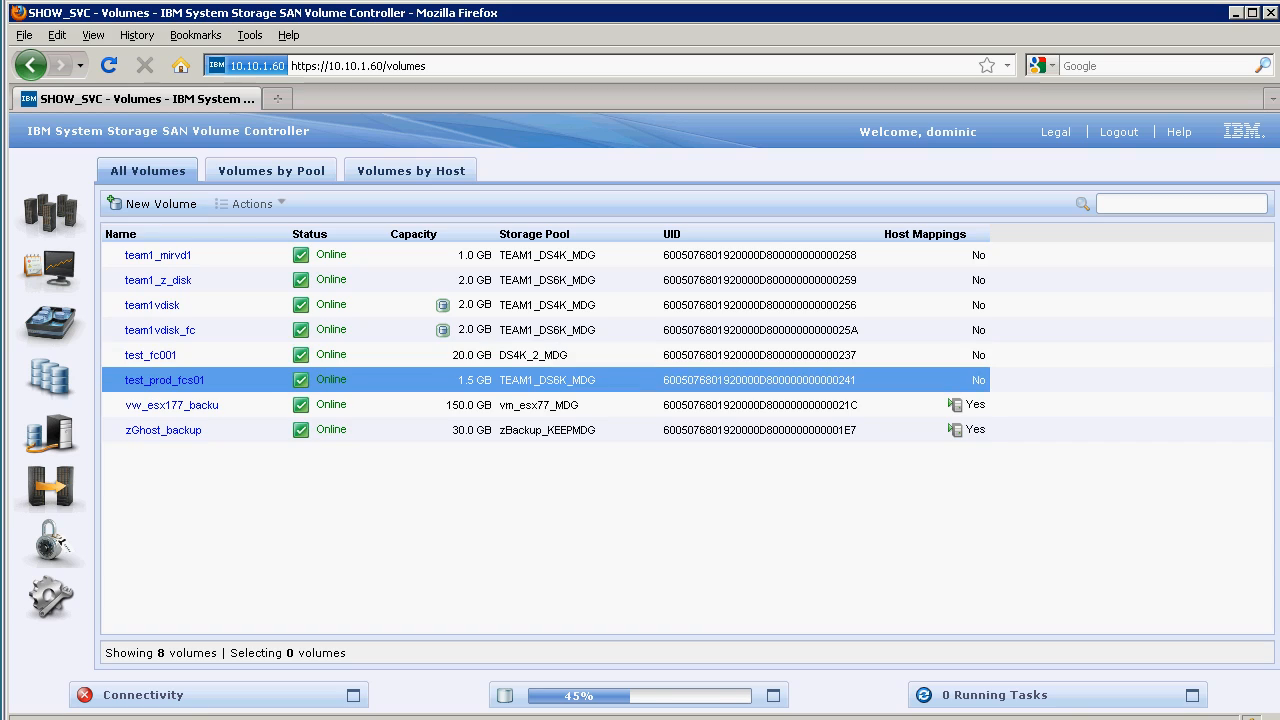
pyautogui.click(163, 429)
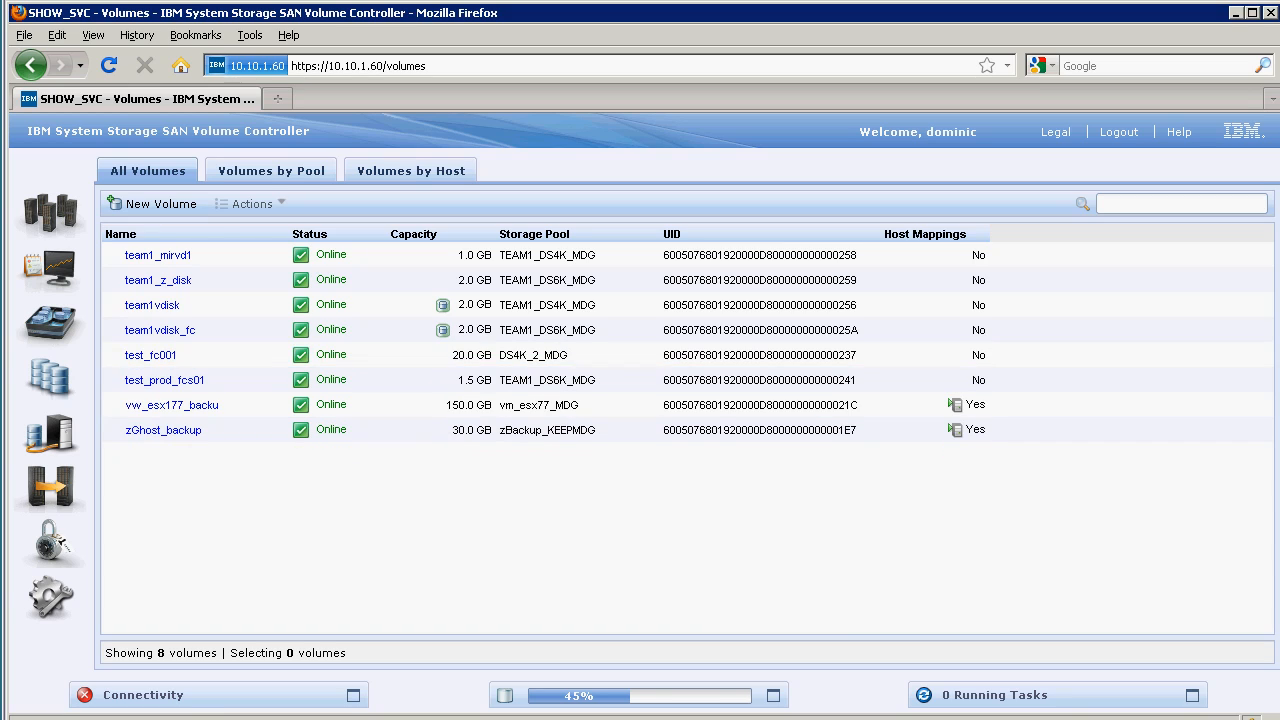
pyautogui.click(49, 213)
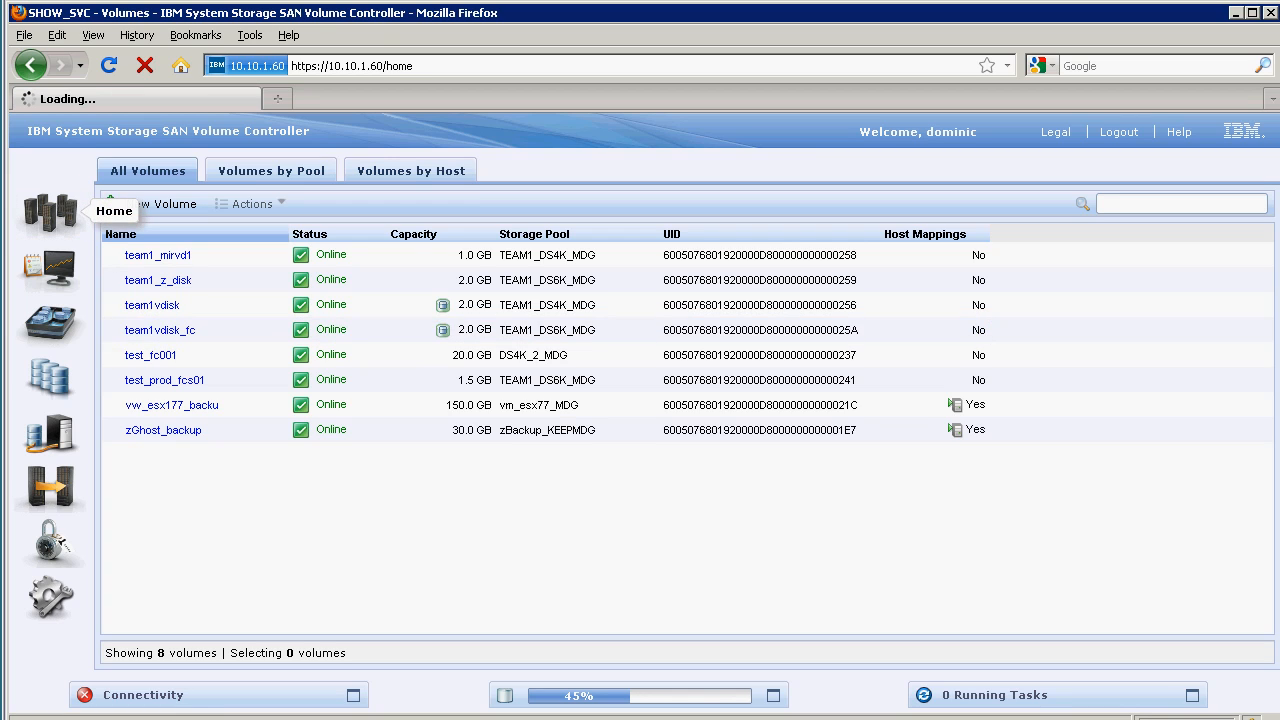
pyautogui.click(49, 214)
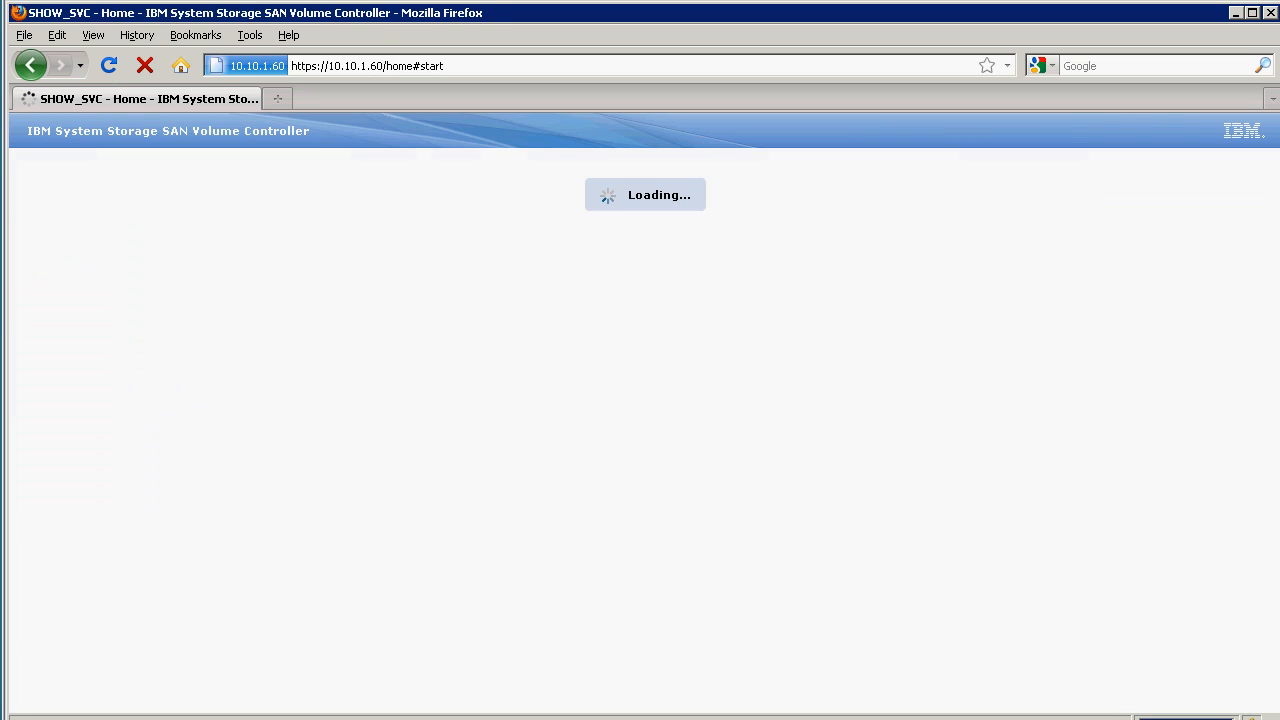